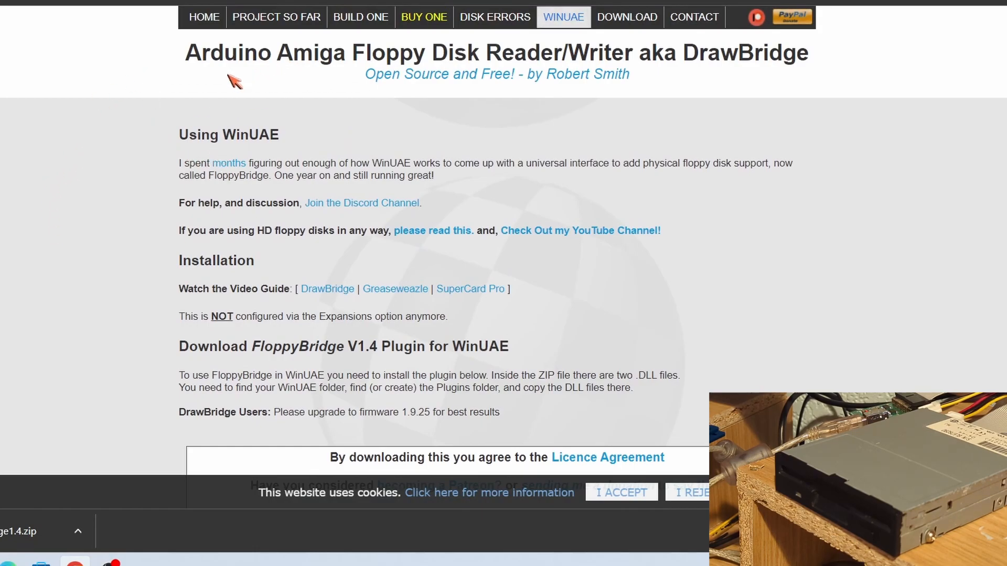
{"action": "mouse_move", "coordinate": [372, 72]}
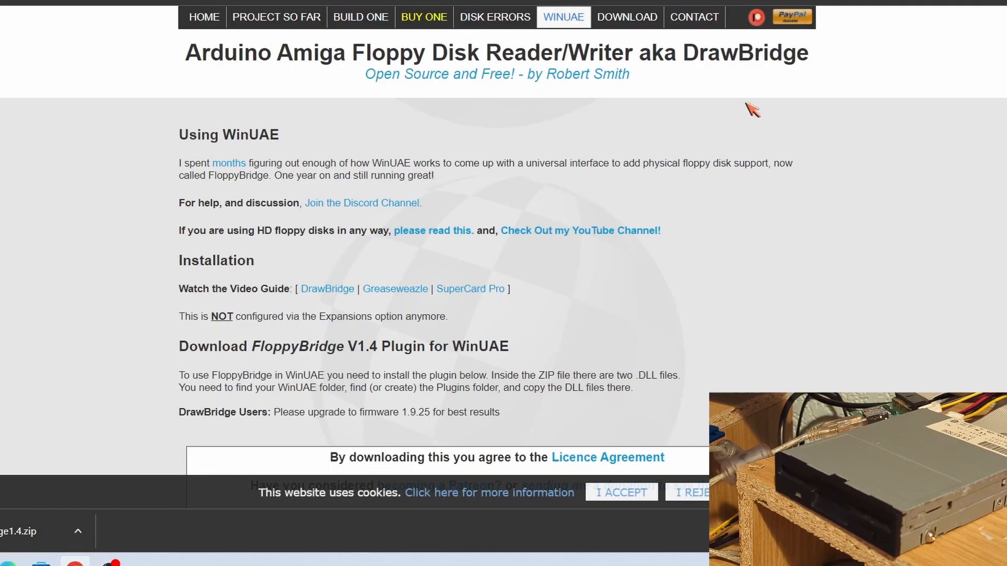
{"action": "mouse_move", "coordinate": [662, 185]}
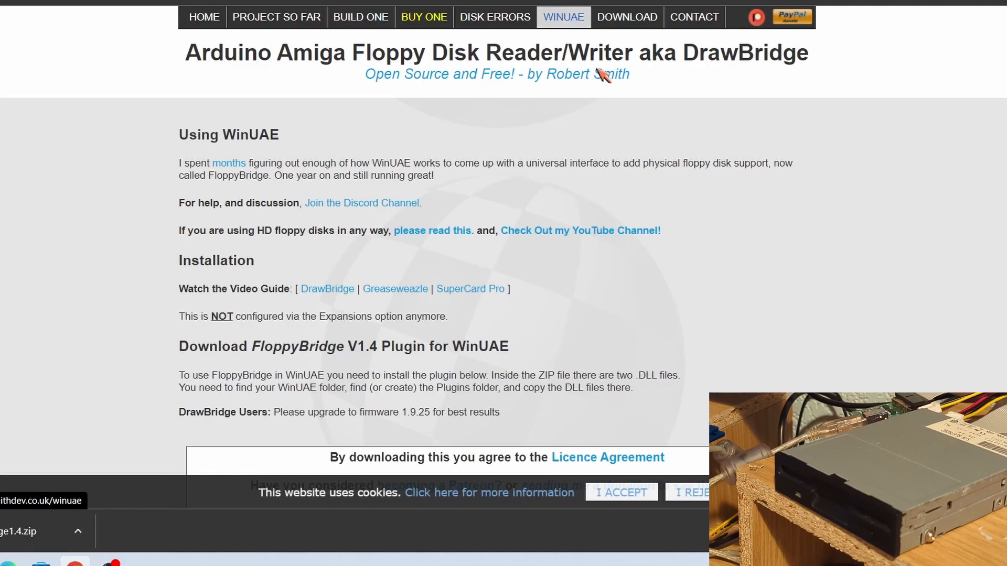
Scroll to the FloppyBridge V1.4 Plugin section and download floppybridge1.4.zip
{"action": "scroll", "scroll_direction": "down", "scroll_amount": 3}
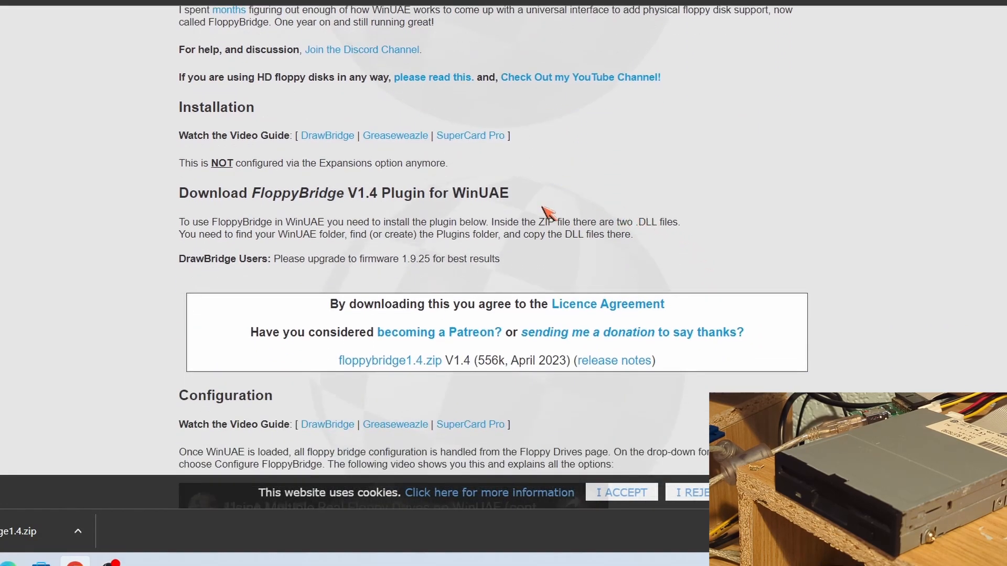
{"action": "mouse_move", "coordinate": [389, 215]}
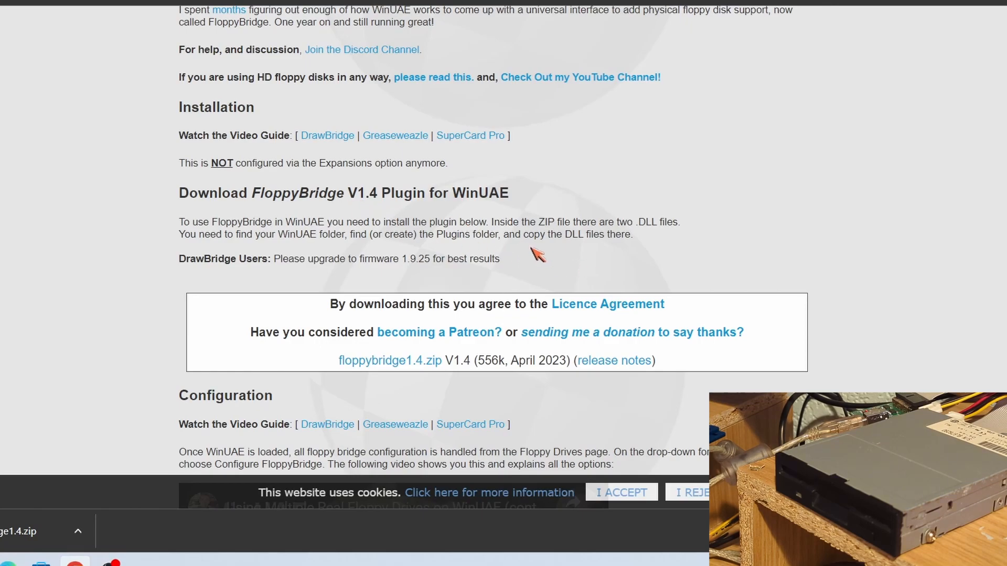
{"action": "mouse_move", "coordinate": [647, 182]}
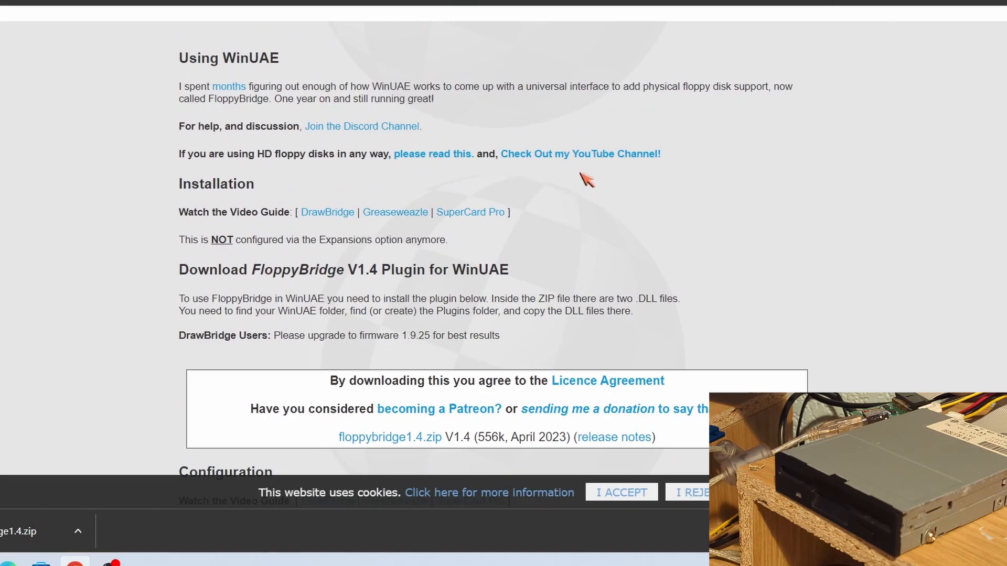
{"action": "scroll", "scroll_direction": "down", "scroll_amount": 3}
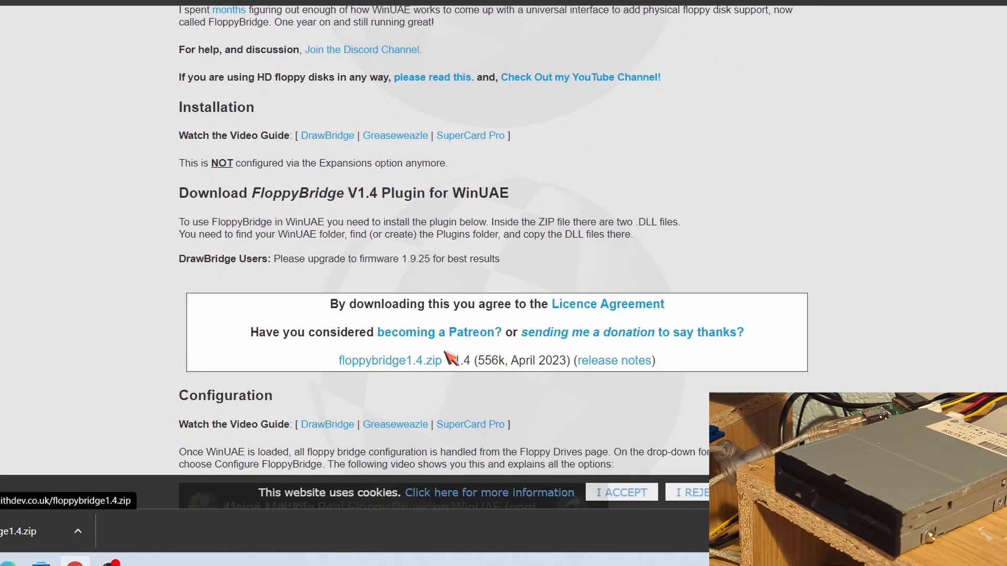
{"action": "mouse_move", "coordinate": [431, 389]}
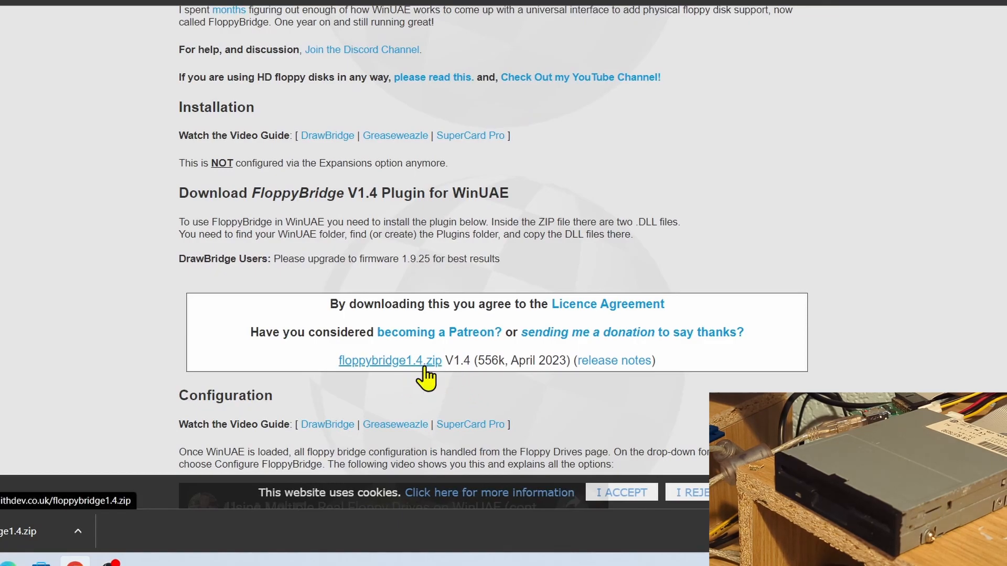
{"action": "left_click", "coordinate": [389, 360]}
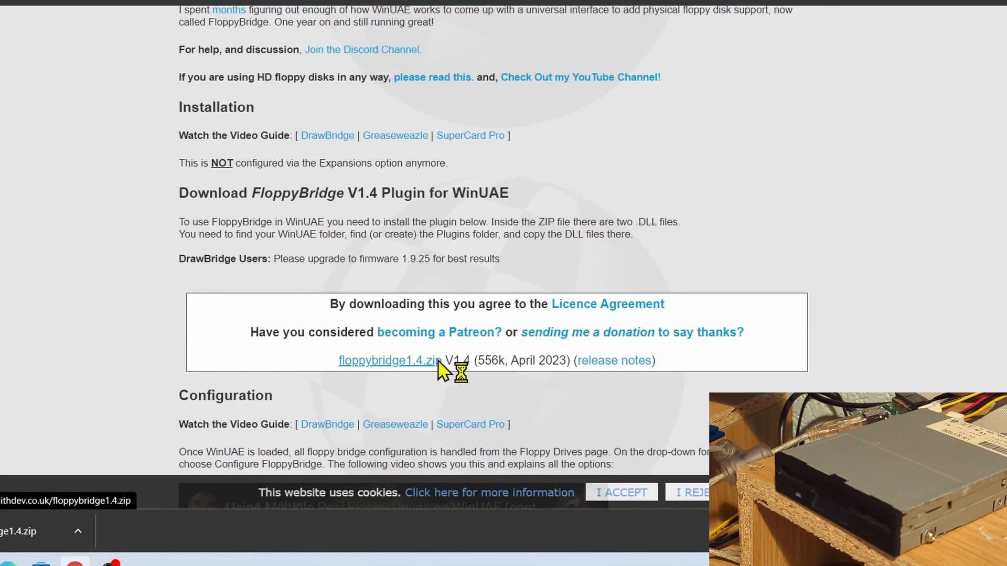
{"action": "left_click", "coordinate": [388, 360]}
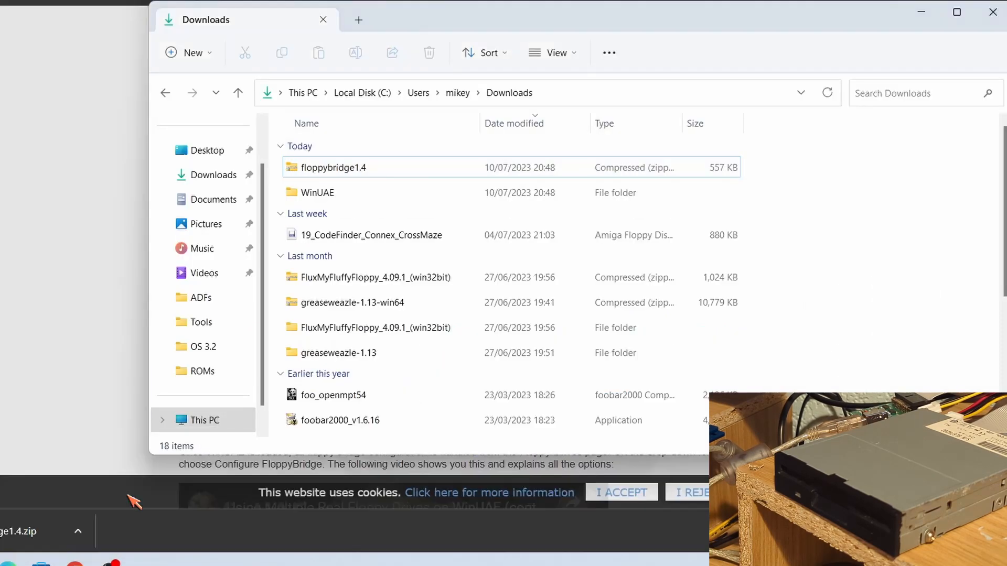
Open floppybridge1.4.zip and select both FloppyBridge_x64.dll and FloppyBridge.dll
{"action": "left_click", "coordinate": [334, 166]}
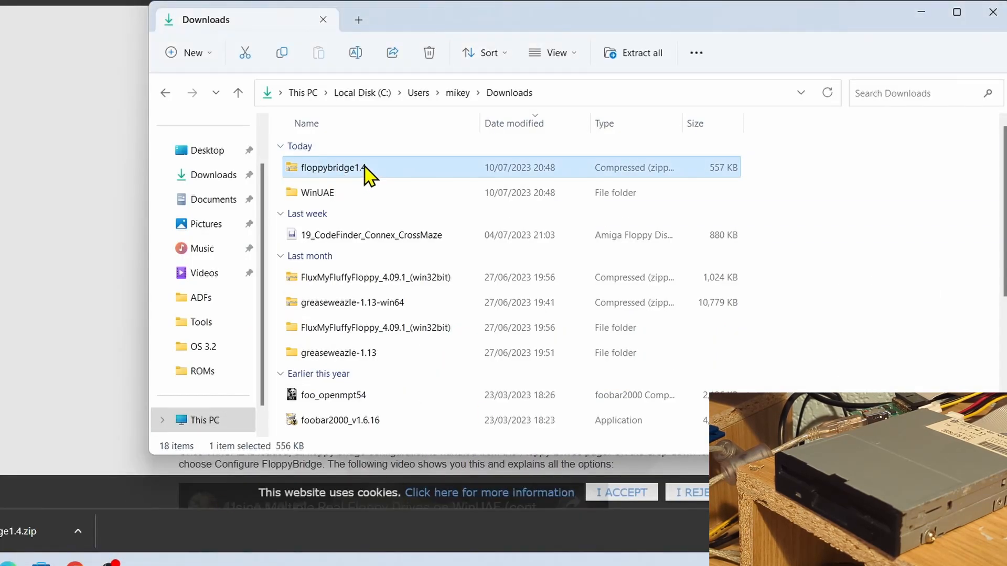
{"action": "double_click", "coordinate": [334, 167]}
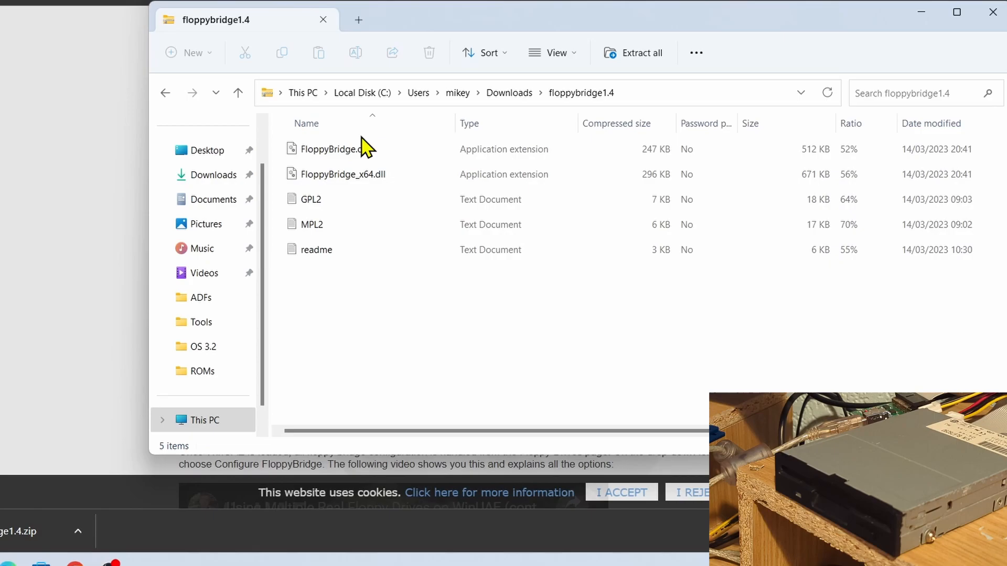
{"action": "left_click", "coordinate": [343, 174]}
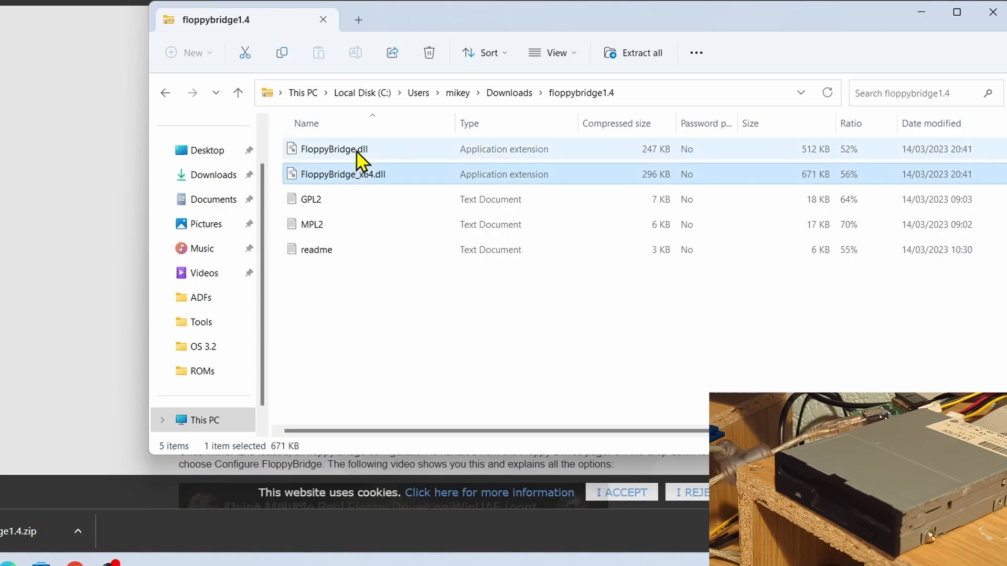
{"action": "left_click", "coordinate": [332, 149]}
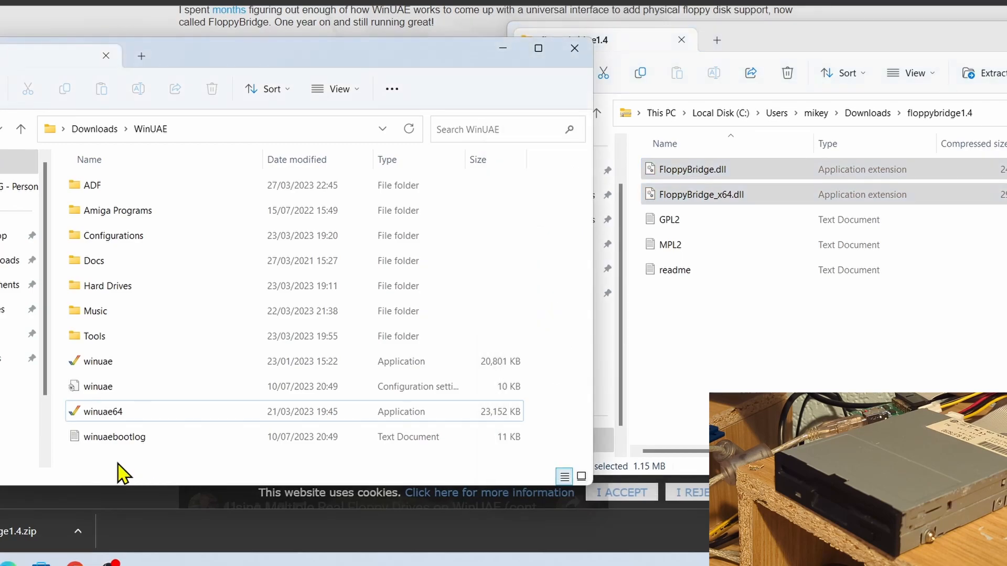
Create a 'plugins' folder in WinUAE holding both DLLs, then launch winuae64
{"action": "right_click", "coordinate": [119, 469]}
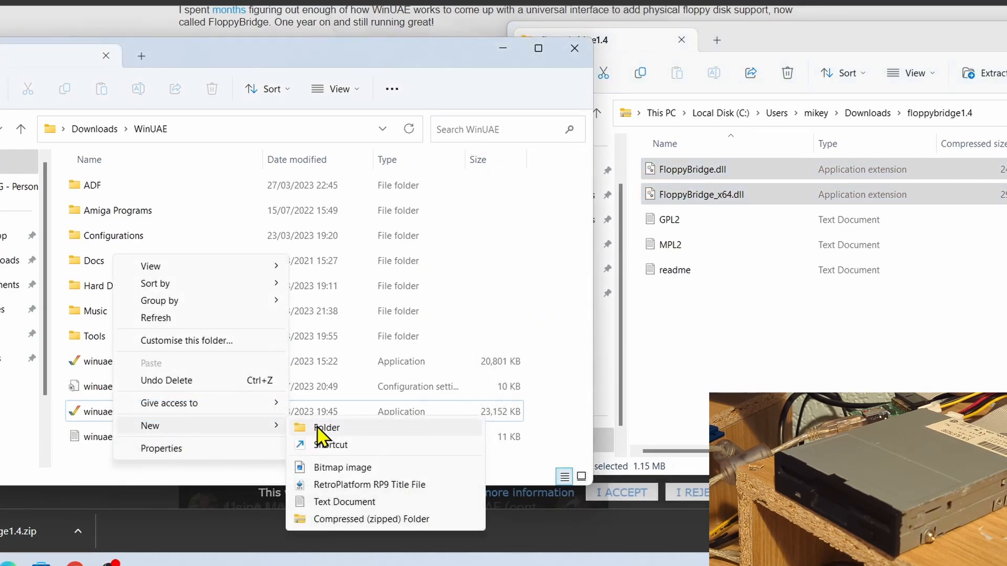
{"action": "left_click", "coordinate": [326, 428]}
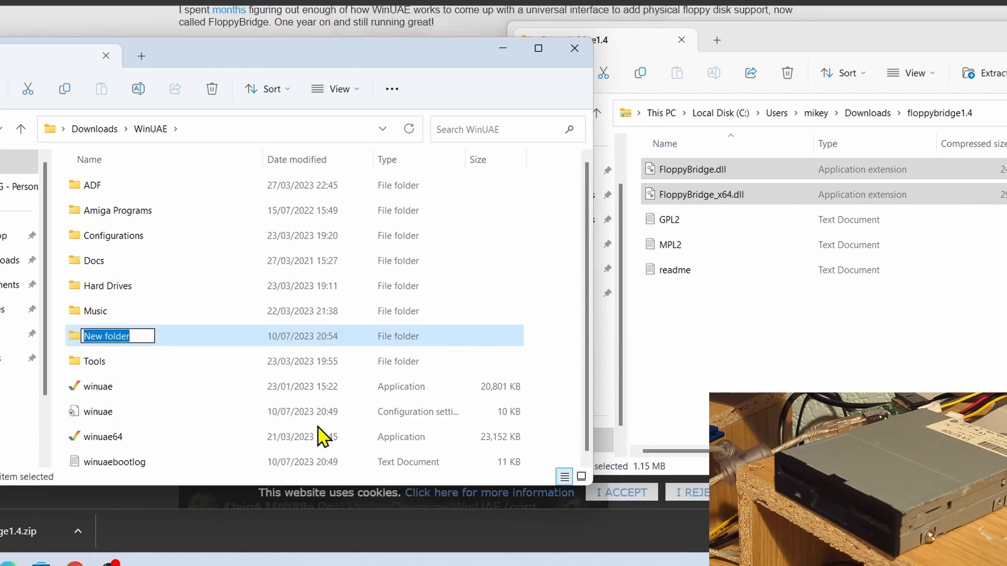
{"action": "type", "text": "plugins"}
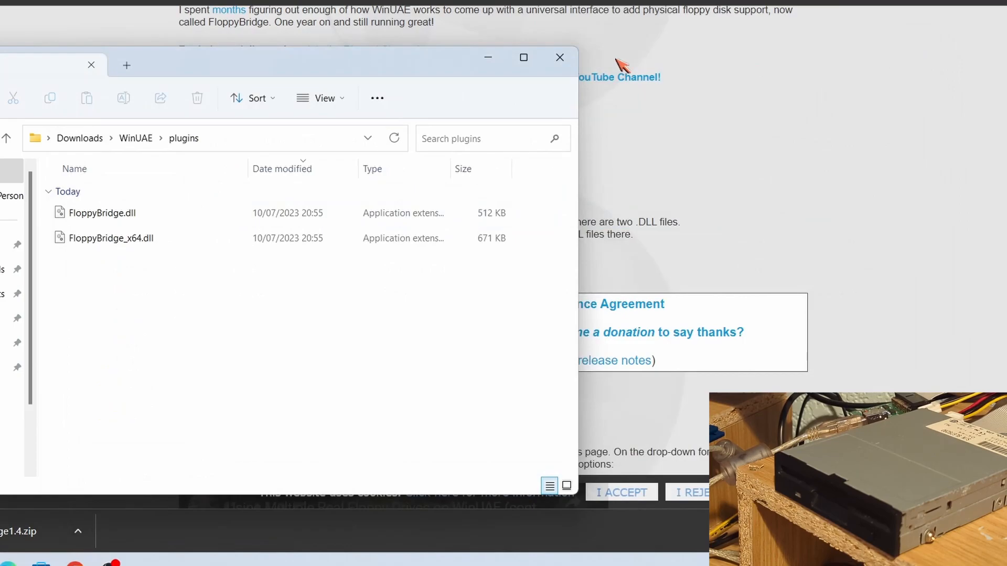
{"action": "left_click", "coordinate": [136, 138]}
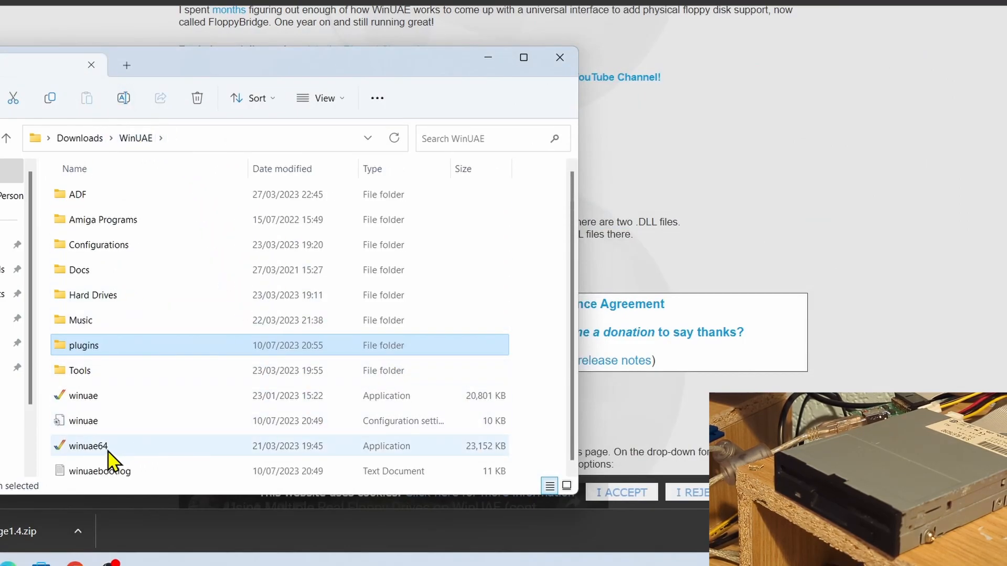
{"action": "double_click", "coordinate": [87, 446]}
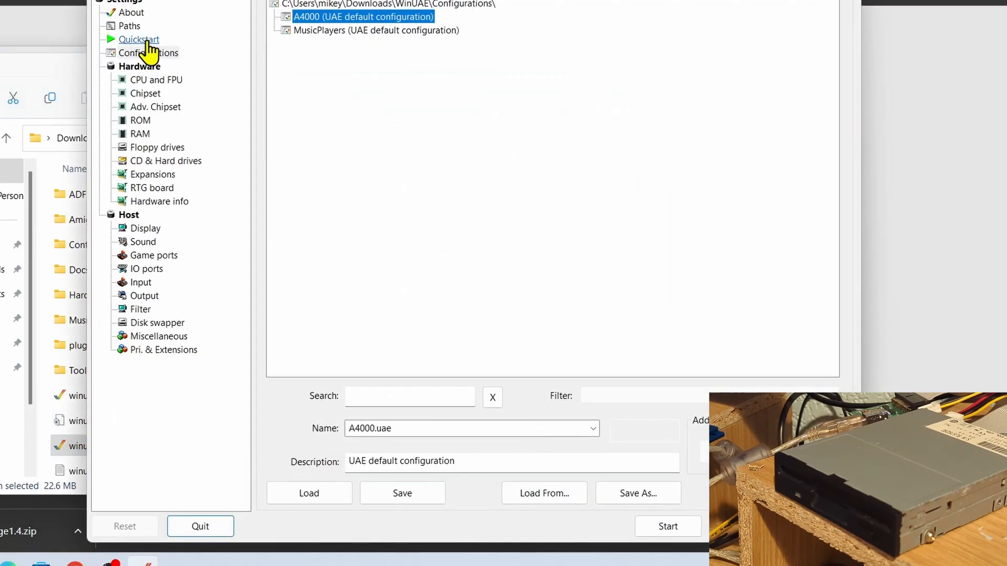
Apply the A1200 Quickstart model, then choose Configure FloppyBridge for DF0
{"action": "left_click", "coordinate": [138, 40]}
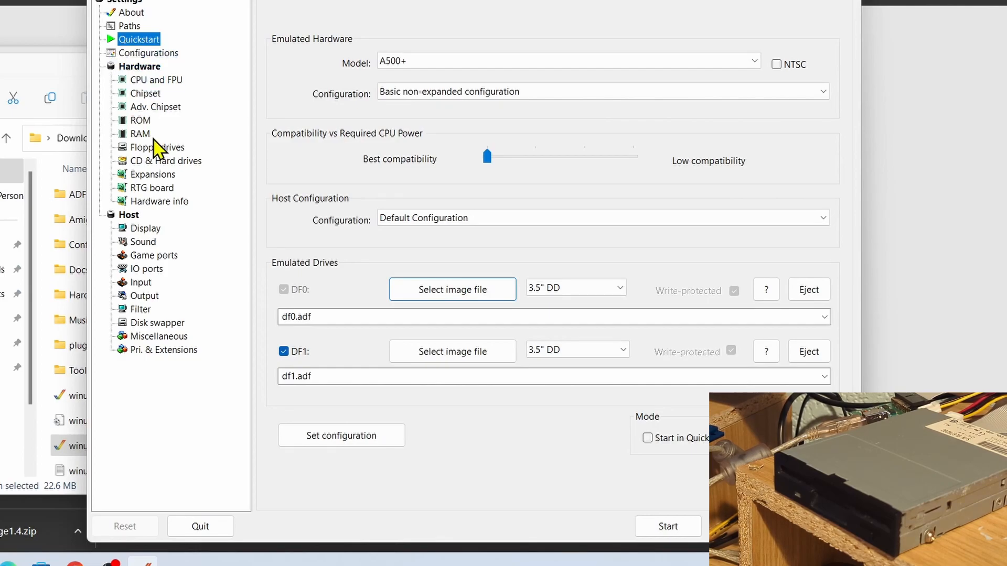
{"action": "left_click", "coordinate": [568, 61]}
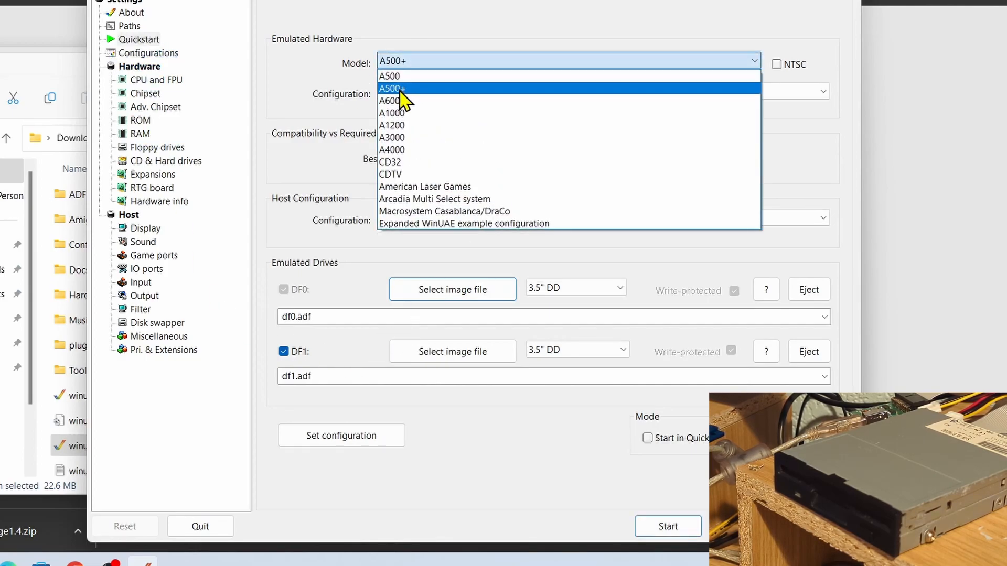
{"action": "left_click", "coordinate": [393, 101]}
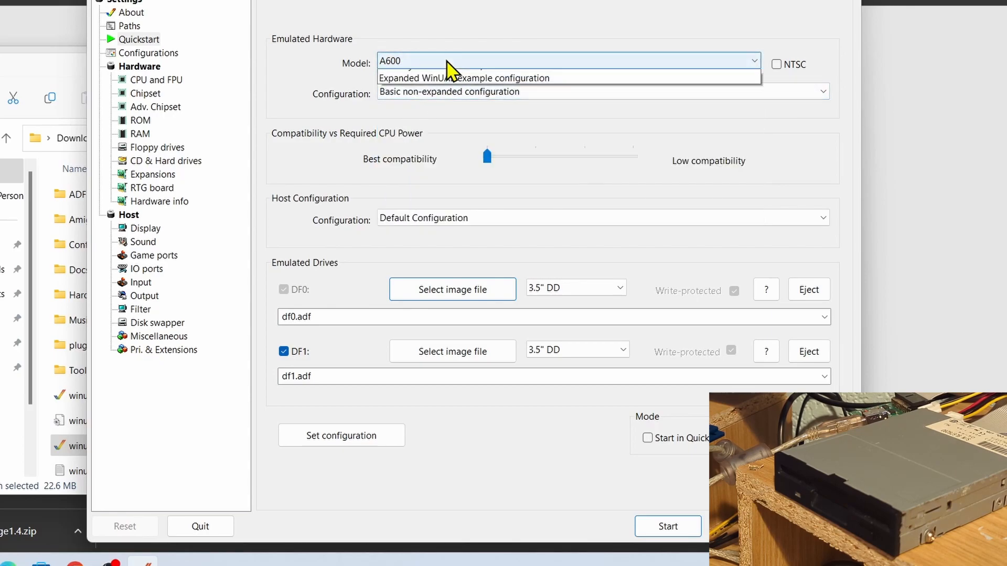
{"action": "left_click", "coordinate": [567, 60]}
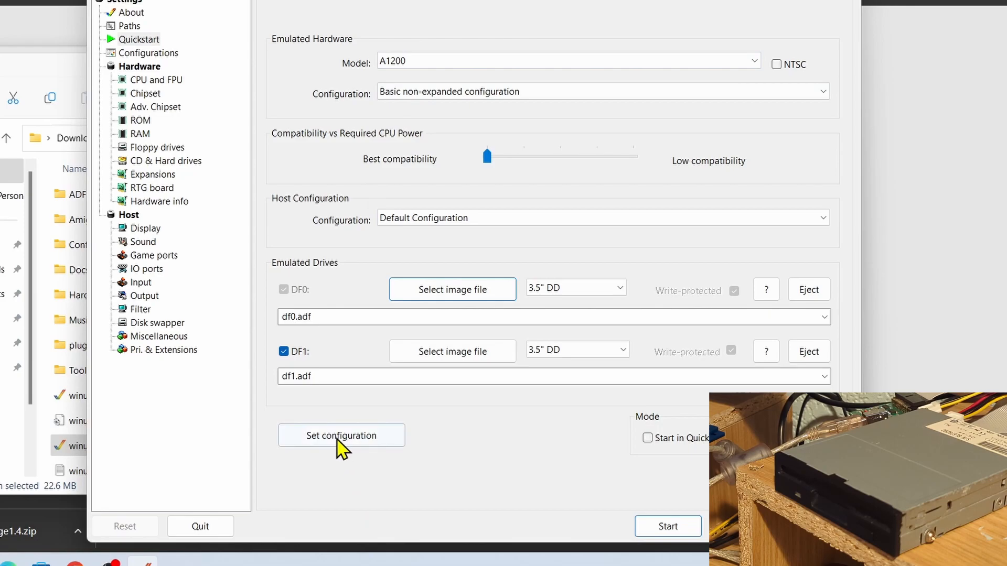
{"action": "left_click", "coordinate": [284, 351]}
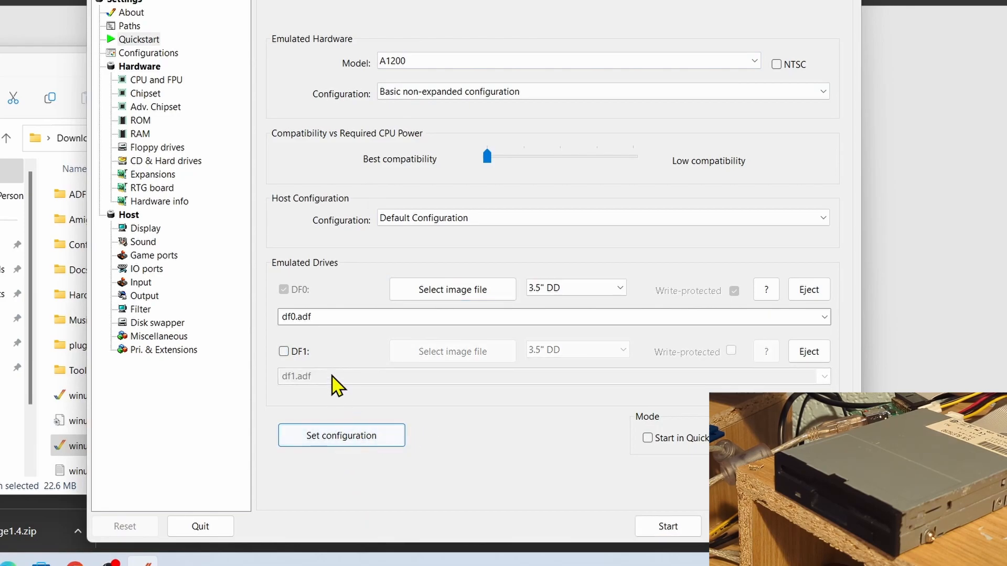
{"action": "mouse_move", "coordinate": [564, 290]}
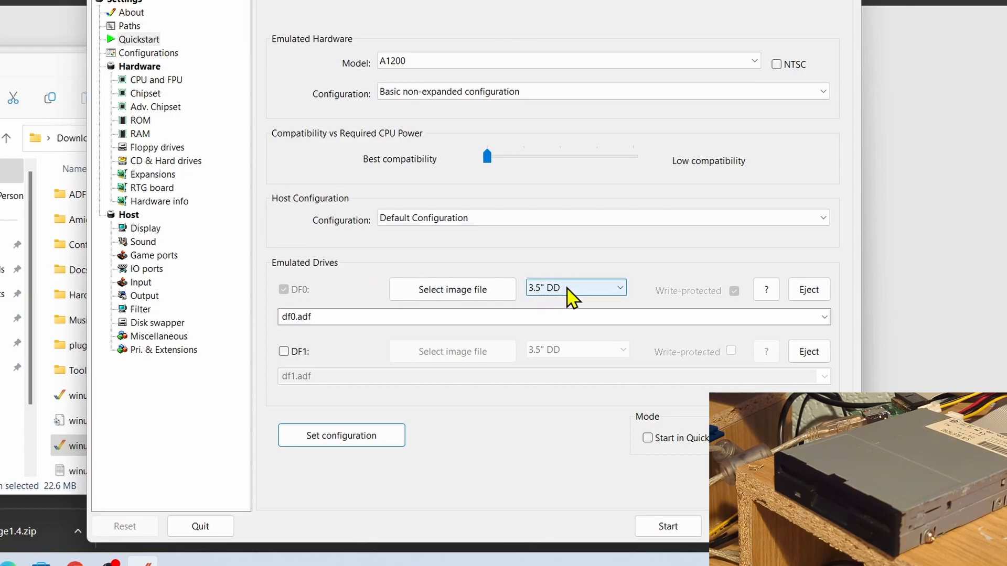
{"action": "left_click", "coordinate": [575, 287]}
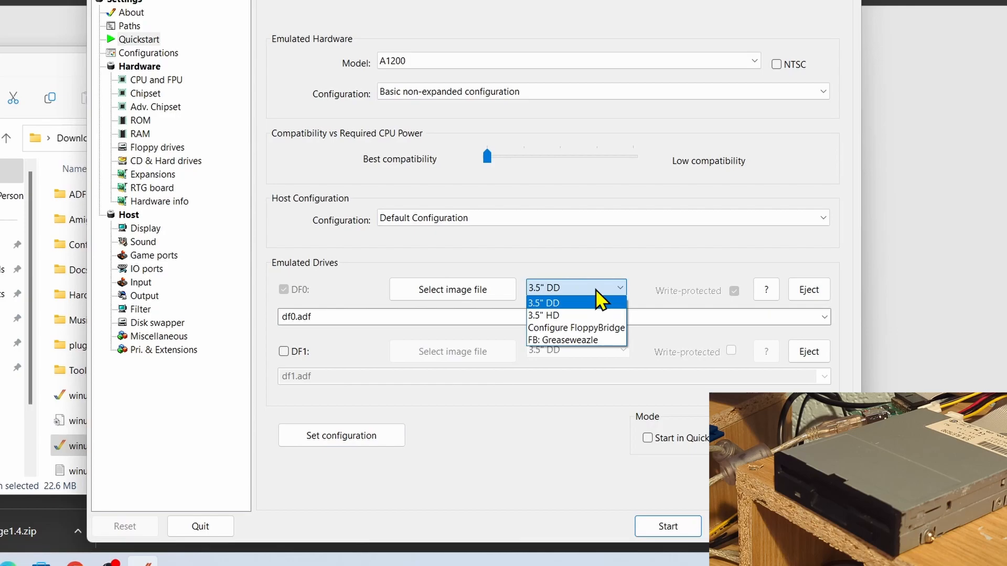
{"action": "mouse_move", "coordinate": [602, 307]}
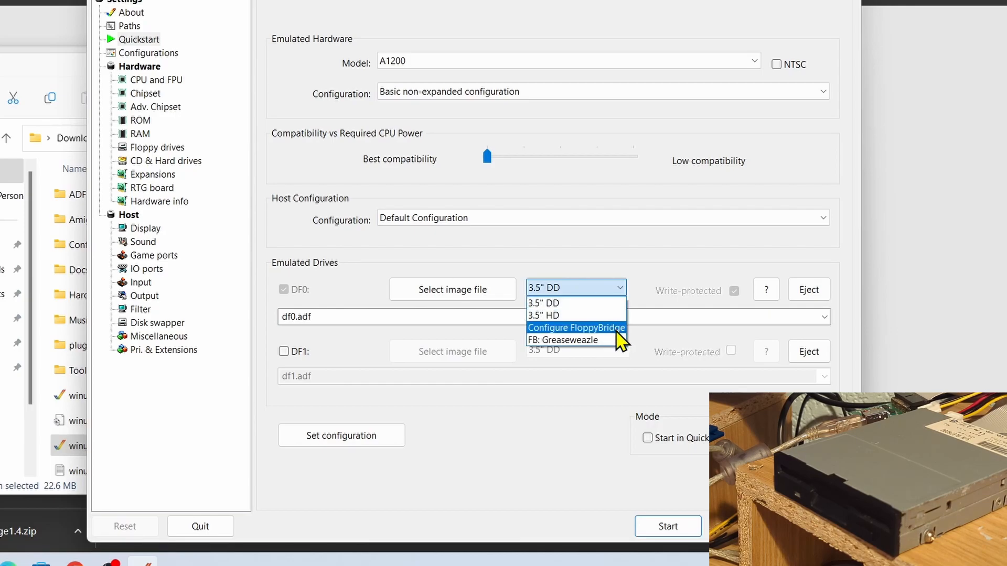
{"action": "mouse_move", "coordinate": [575, 340]}
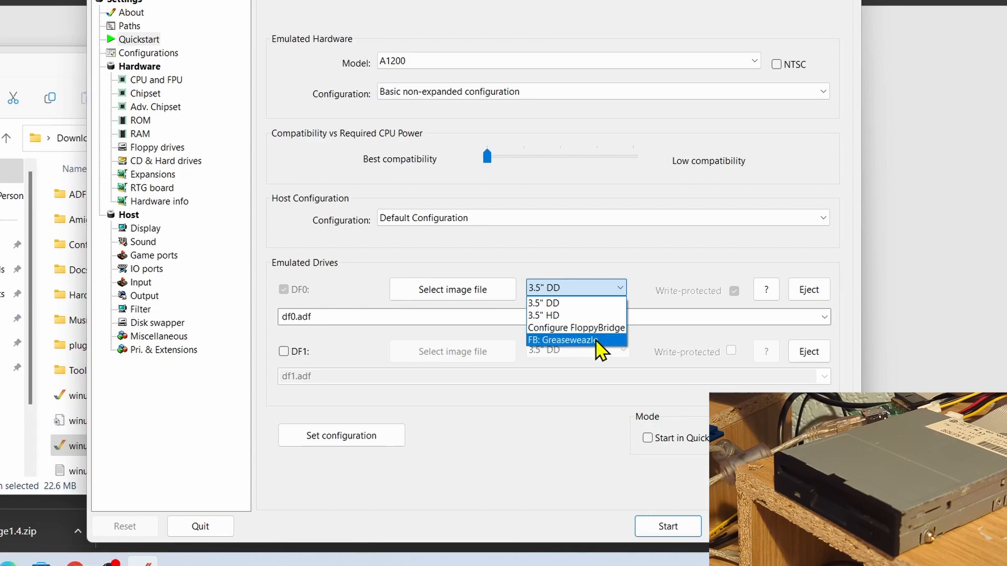
{"action": "mouse_move", "coordinate": [576, 328]}
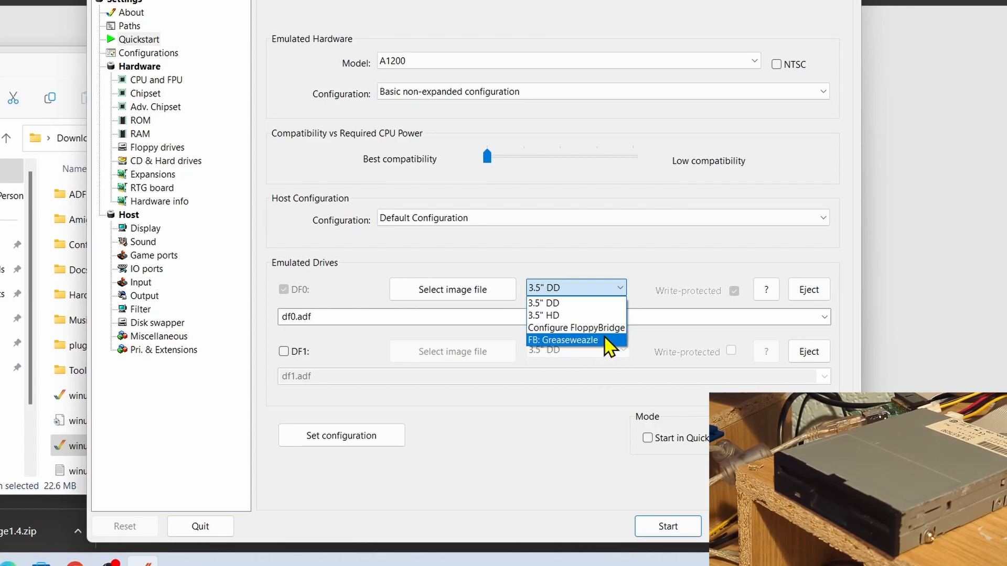
{"action": "mouse_move", "coordinate": [575, 328]}
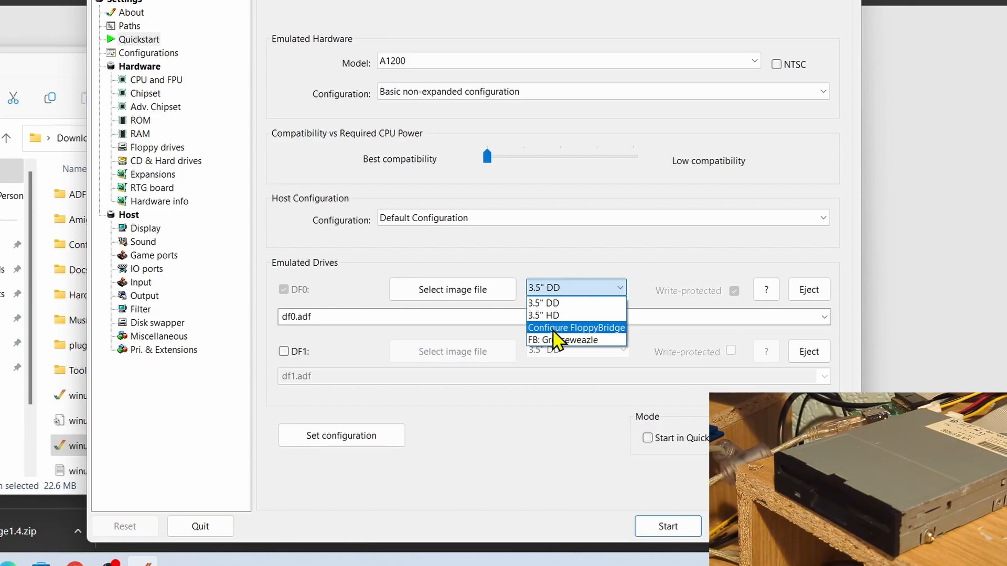
{"action": "left_click", "coordinate": [576, 327]}
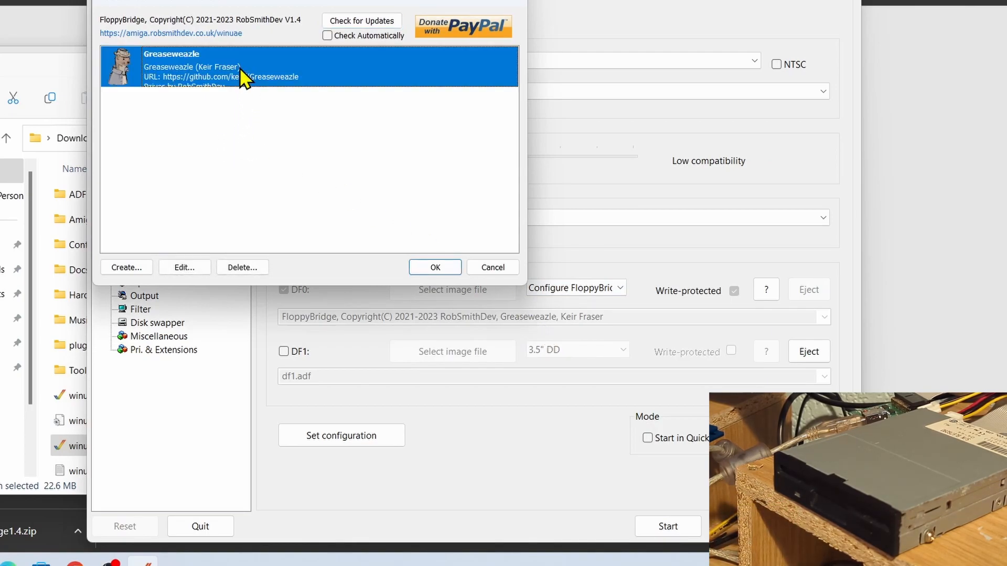
{"action": "mouse_move", "coordinate": [262, 186]}
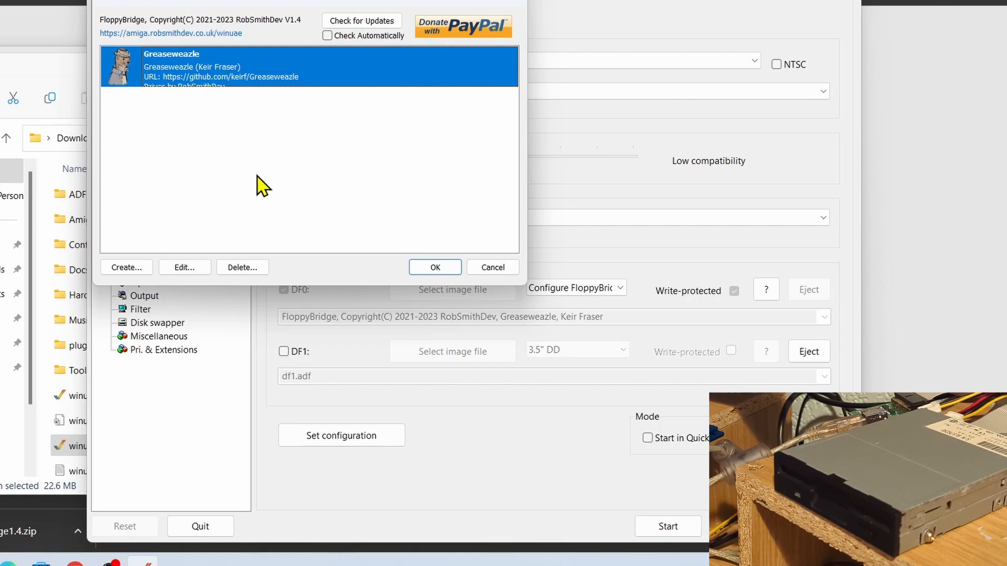
Delete the old Greaseweazle profile and start a new one with Create...
{"action": "left_click", "coordinate": [243, 267]}
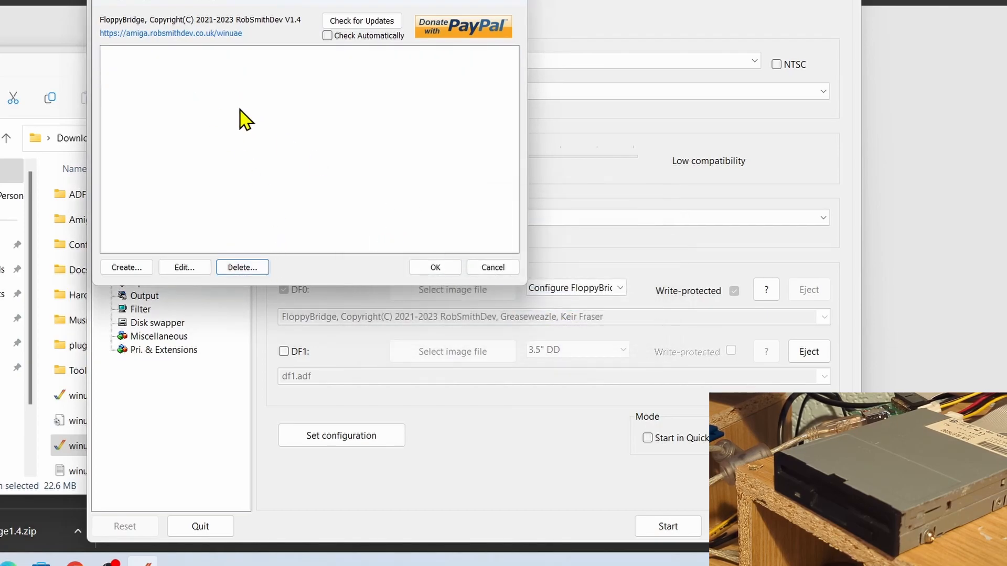
{"action": "mouse_move", "coordinate": [245, 89]}
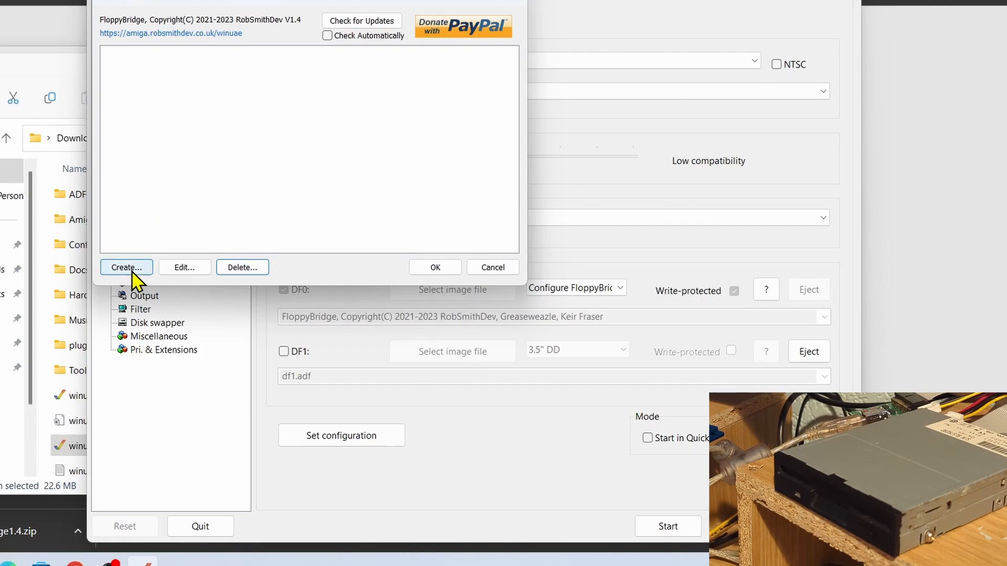
{"action": "left_click", "coordinate": [126, 267]}
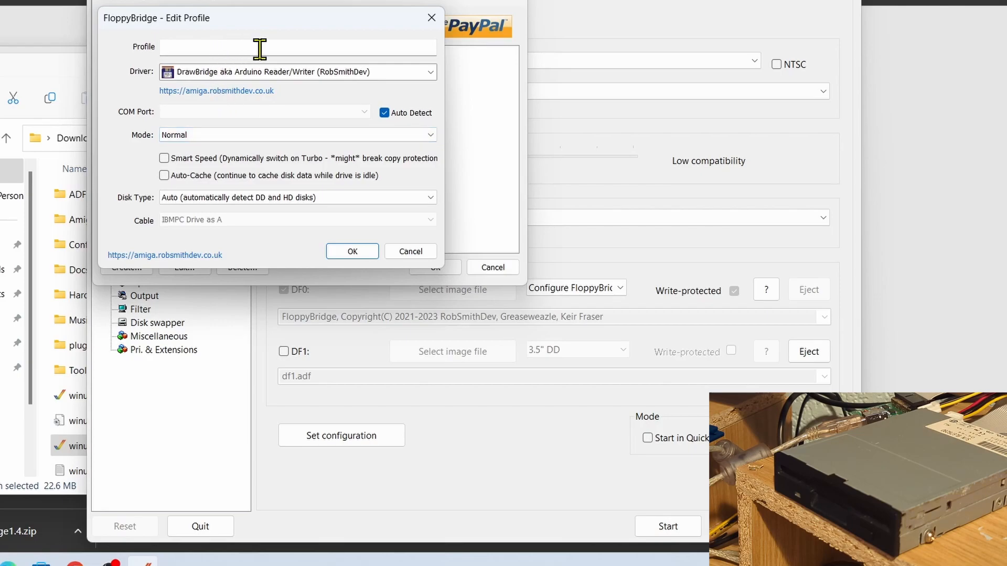
{"action": "mouse_move", "coordinate": [183, 88]}
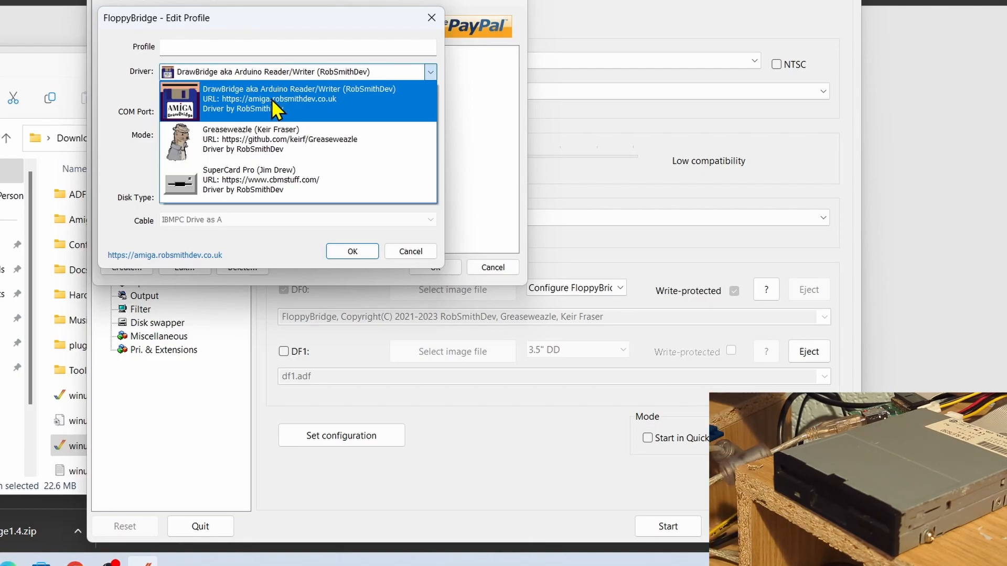
{"action": "mouse_move", "coordinate": [241, 141]}
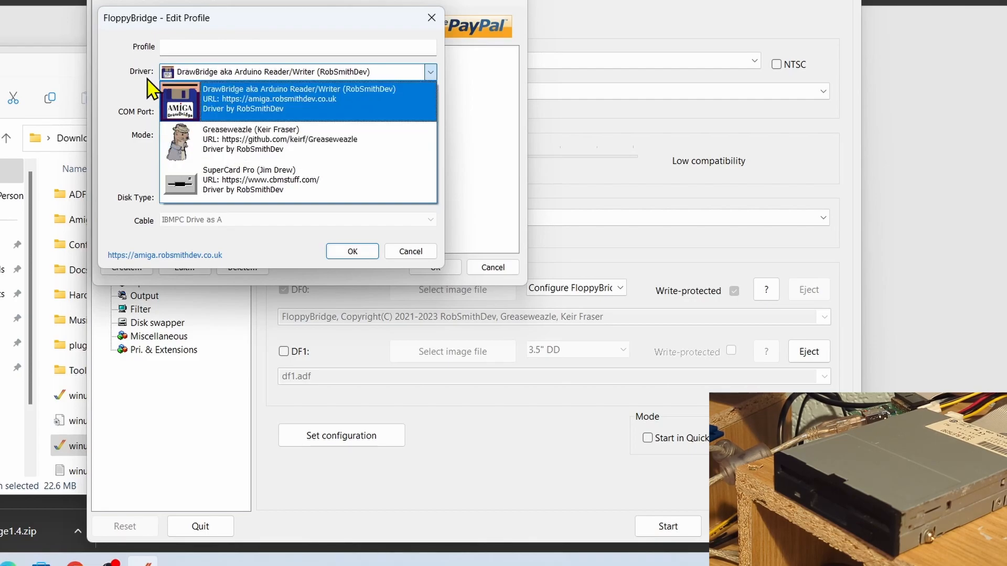
Set driver Greaseweazle (Keir Fraser), name the profile 'Greaseweazle Drive', keep Auto Detect on
{"action": "left_click", "coordinate": [251, 140]}
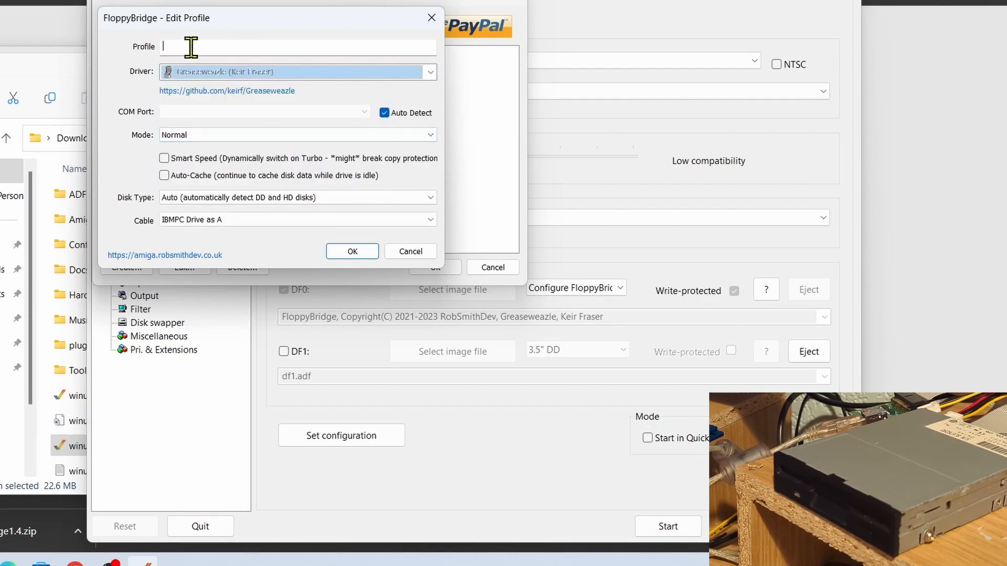
{"action": "type", "text": "G"}
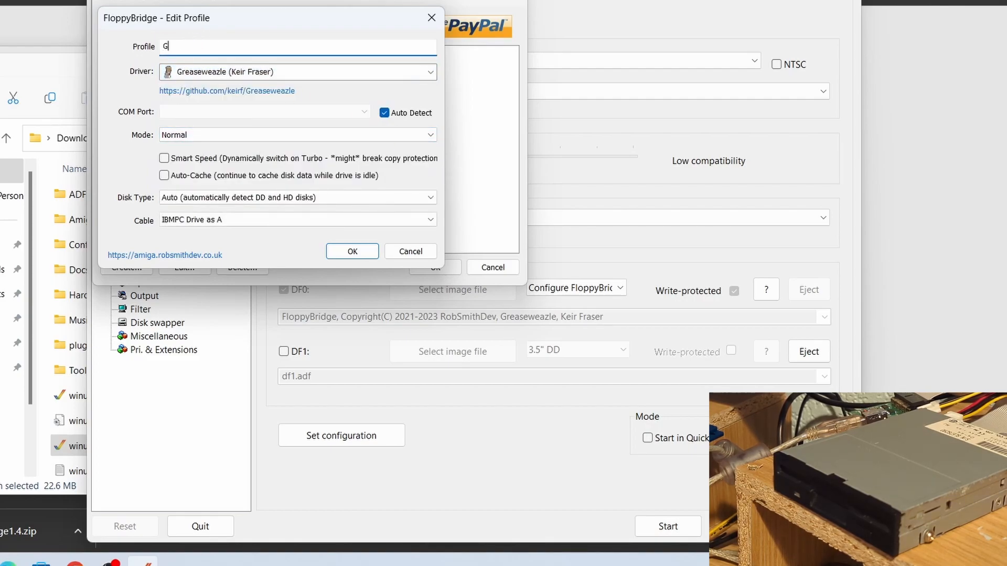
{"action": "type", "text": "reaseweazle D"}
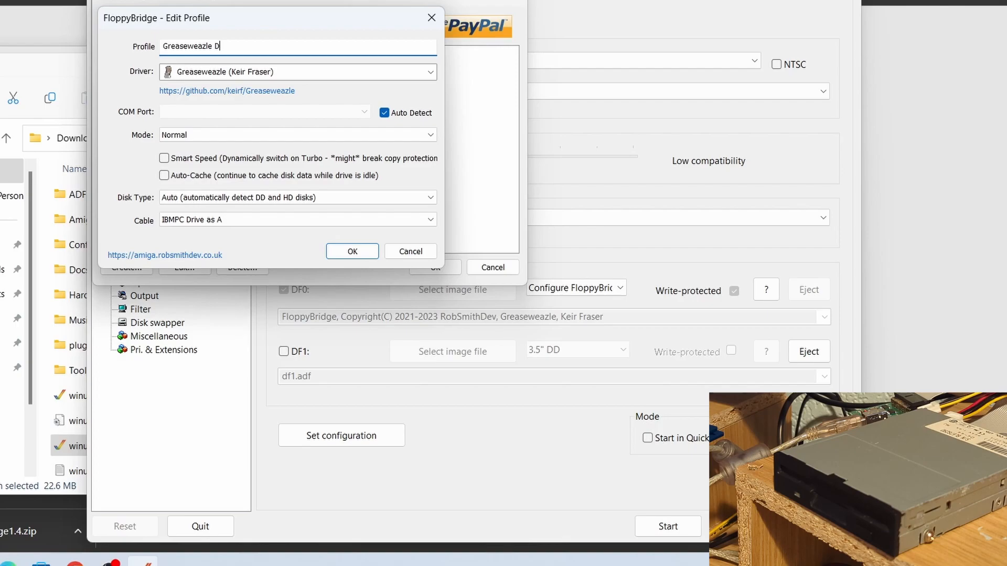
{"action": "type", "text": "rive"}
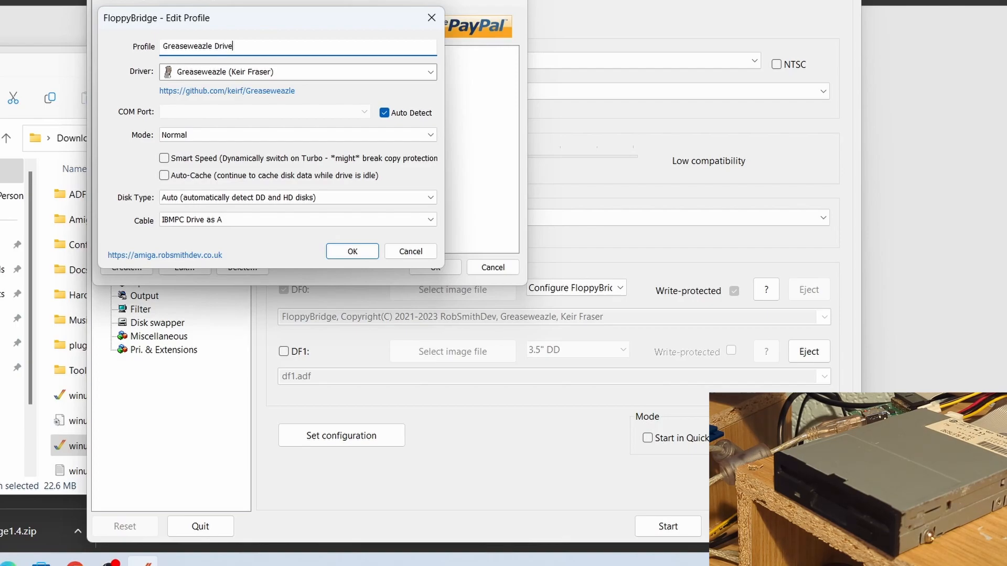
{"action": "mouse_move", "coordinate": [347, 124]}
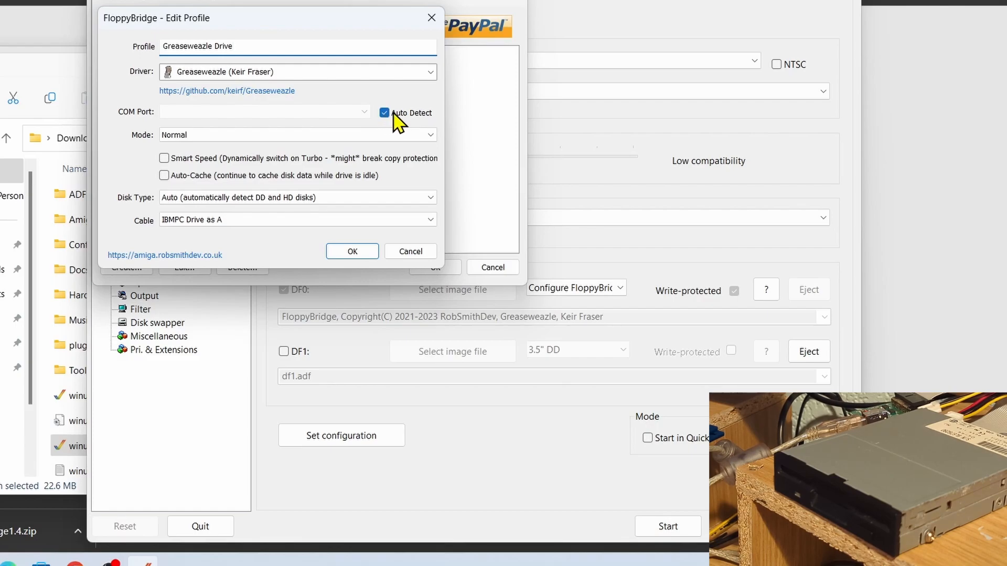
{"action": "left_click", "coordinate": [384, 112]}
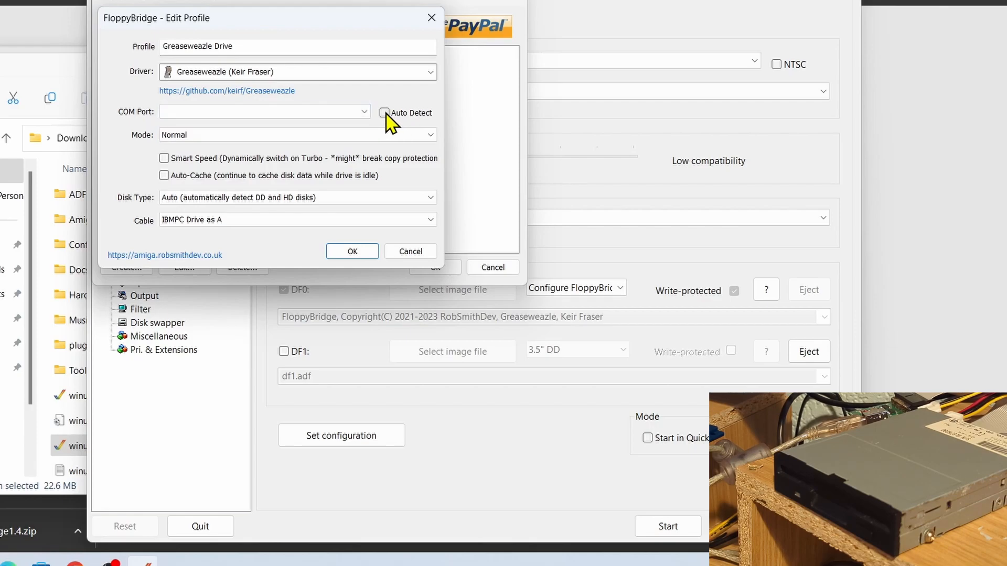
{"action": "left_click", "coordinate": [384, 113]}
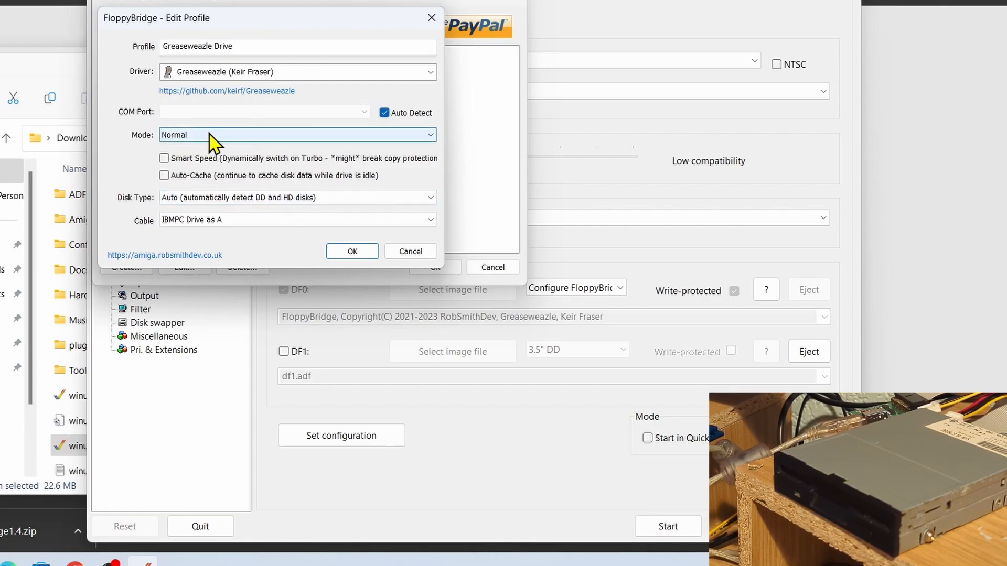
{"action": "left_click", "coordinate": [296, 135]}
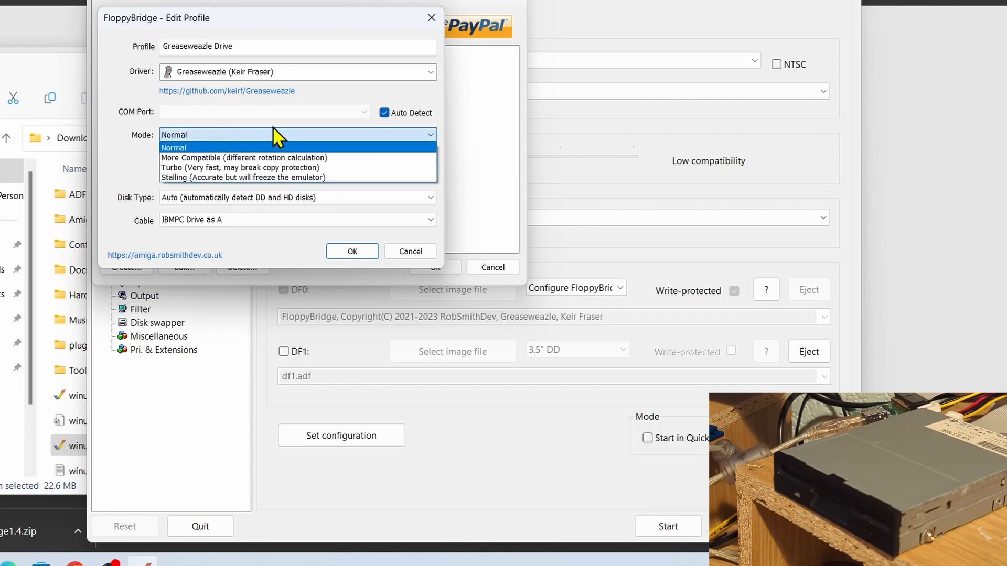
{"action": "mouse_move", "coordinate": [273, 157]}
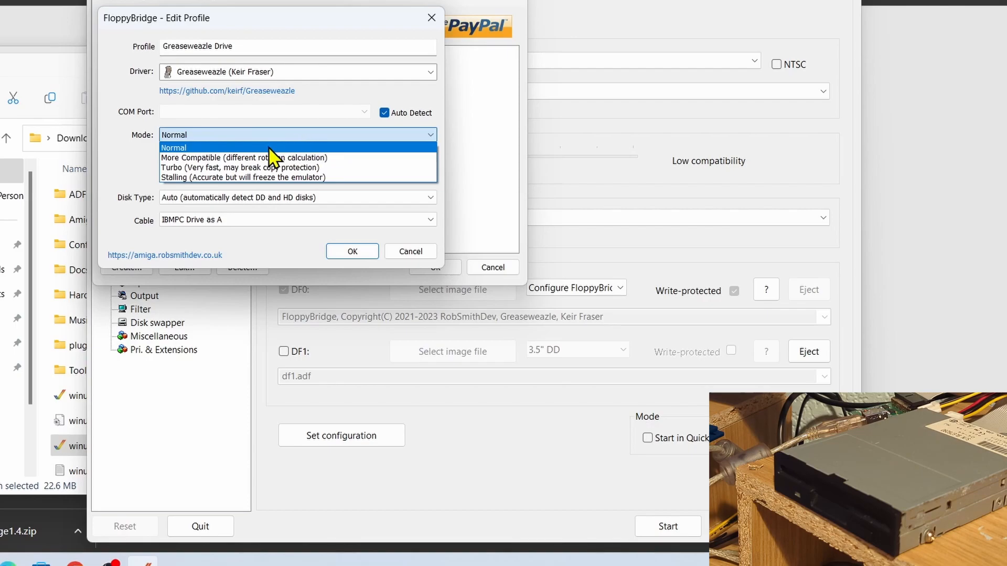
{"action": "left_click", "coordinate": [174, 147]}
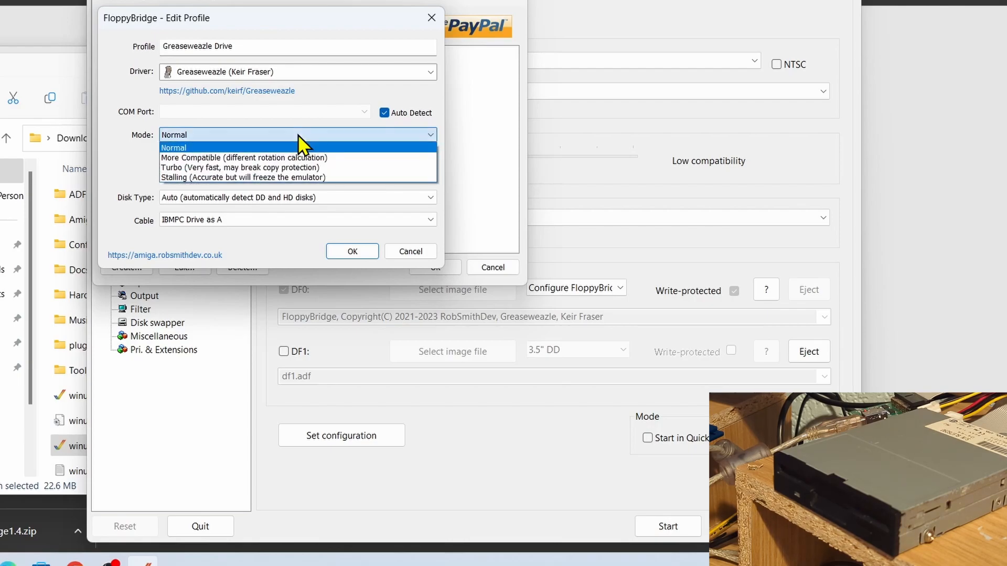
{"action": "mouse_move", "coordinate": [309, 143]}
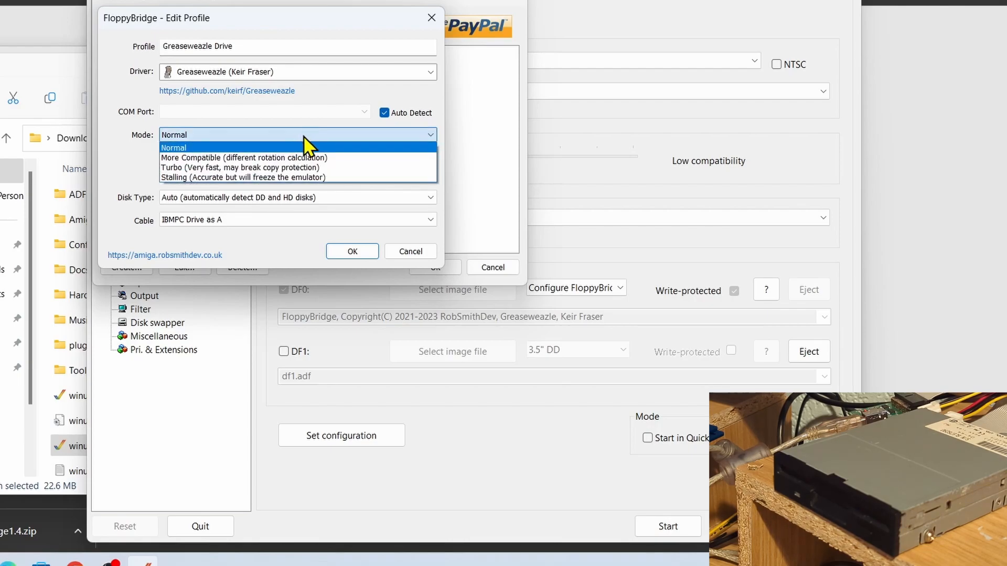
{"action": "mouse_move", "coordinate": [315, 154]}
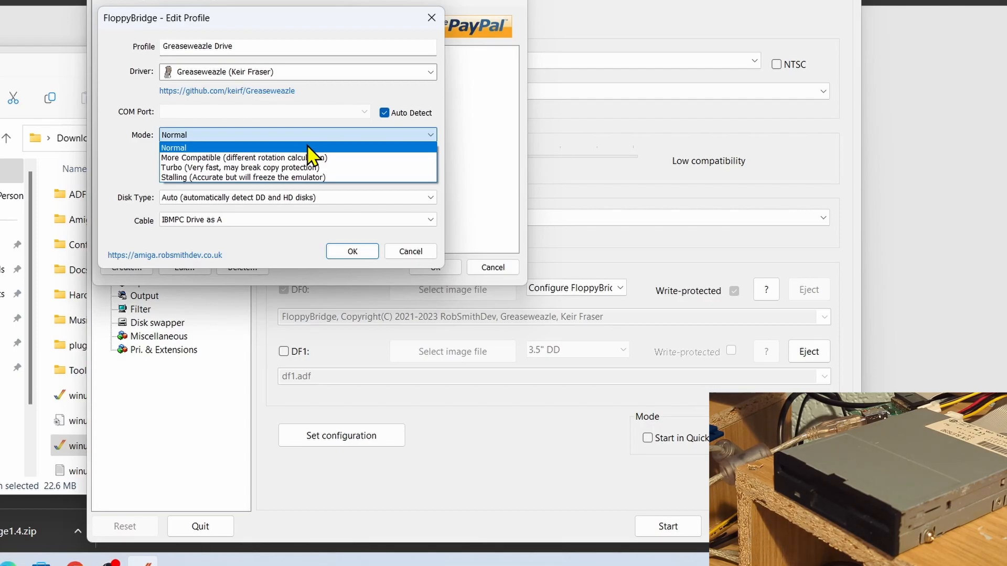
{"action": "mouse_move", "coordinate": [221, 182]}
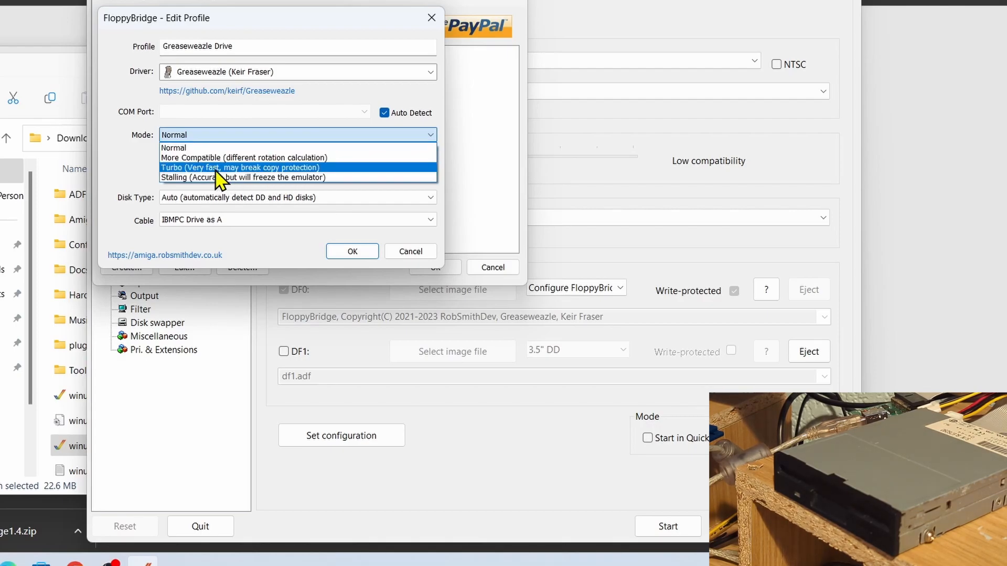
{"action": "mouse_move", "coordinate": [257, 177]}
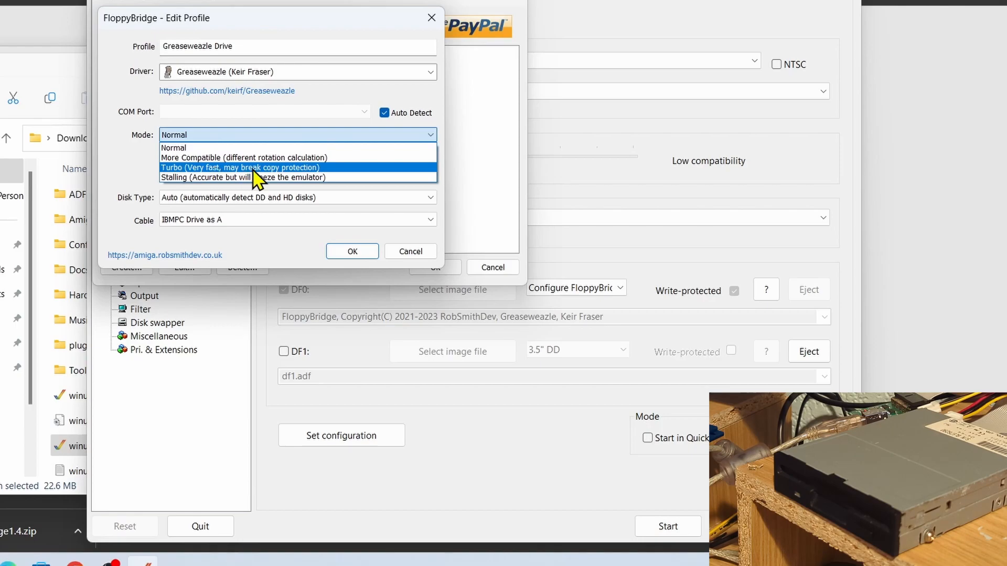
{"action": "mouse_move", "coordinate": [321, 178]}
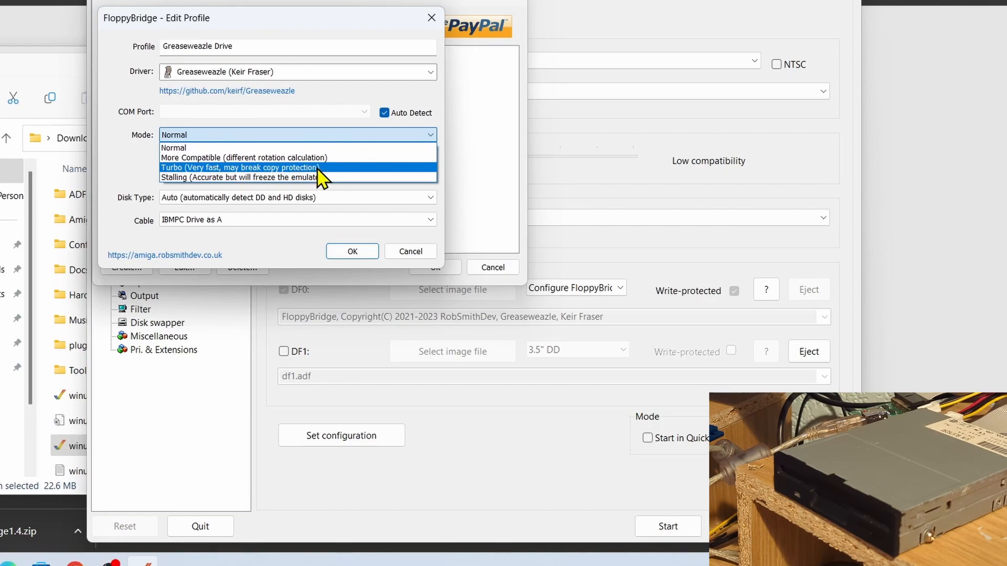
{"action": "mouse_move", "coordinate": [329, 177]}
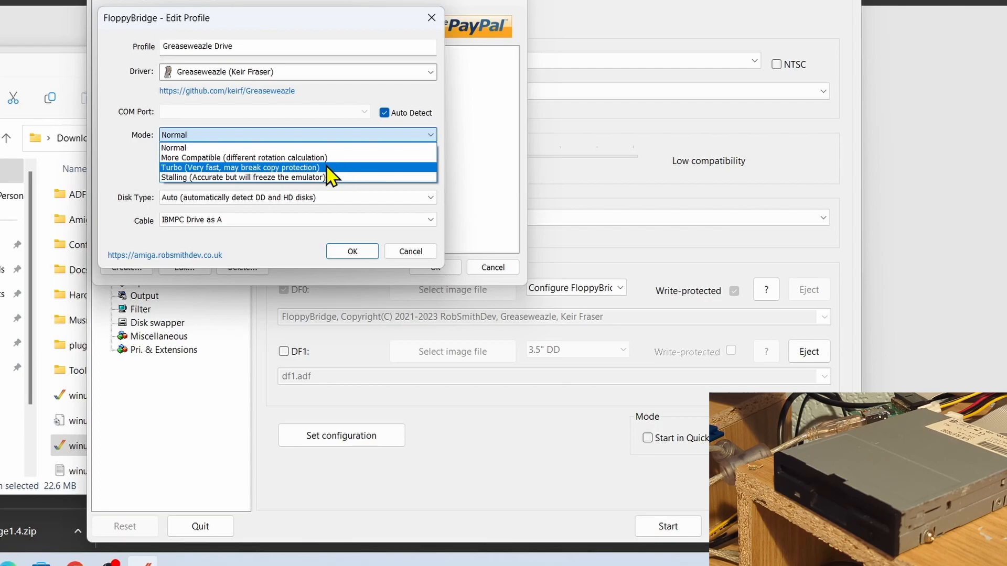
{"action": "mouse_move", "coordinate": [263, 157]}
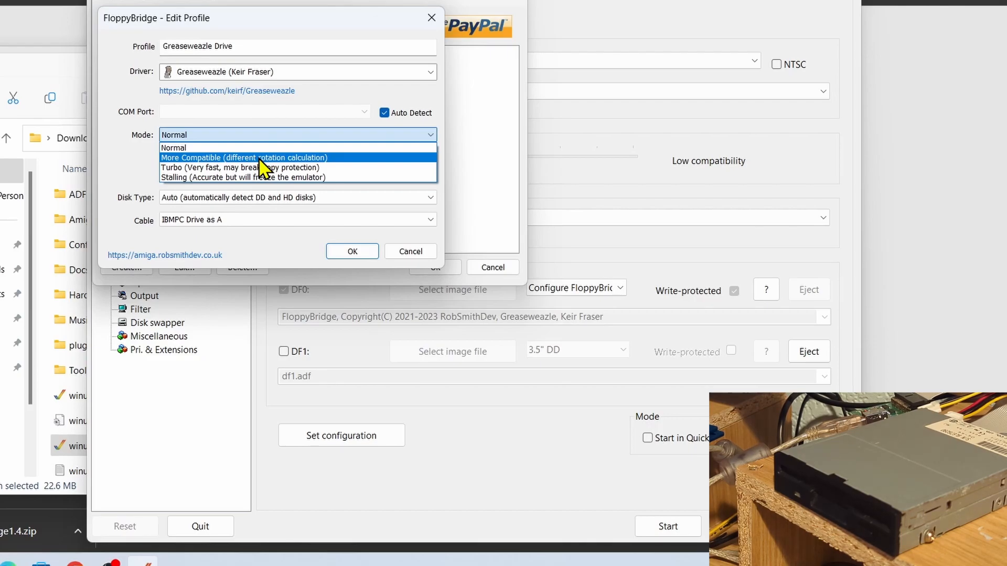
{"action": "mouse_move", "coordinate": [260, 189]}
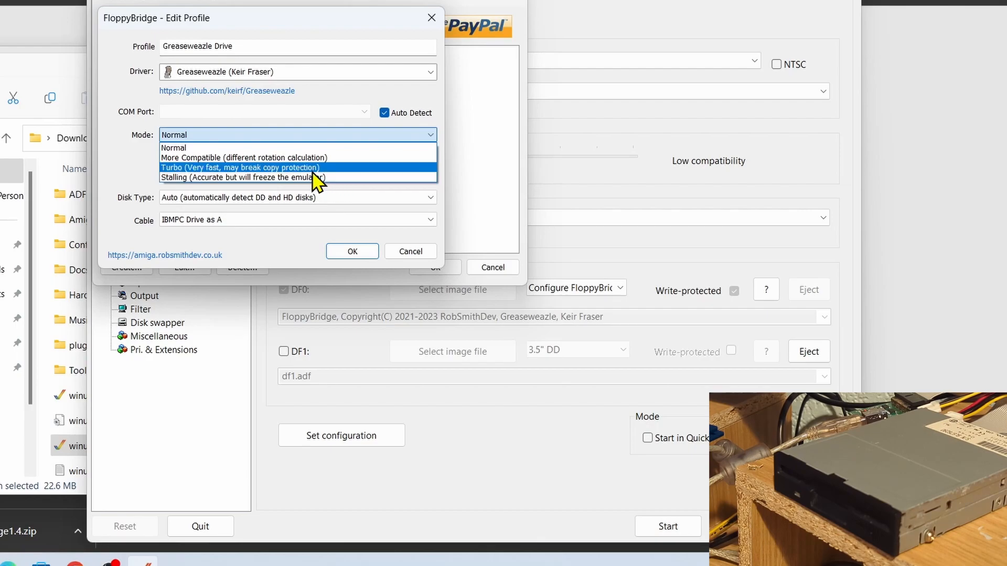
{"action": "left_click", "coordinate": [298, 148]}
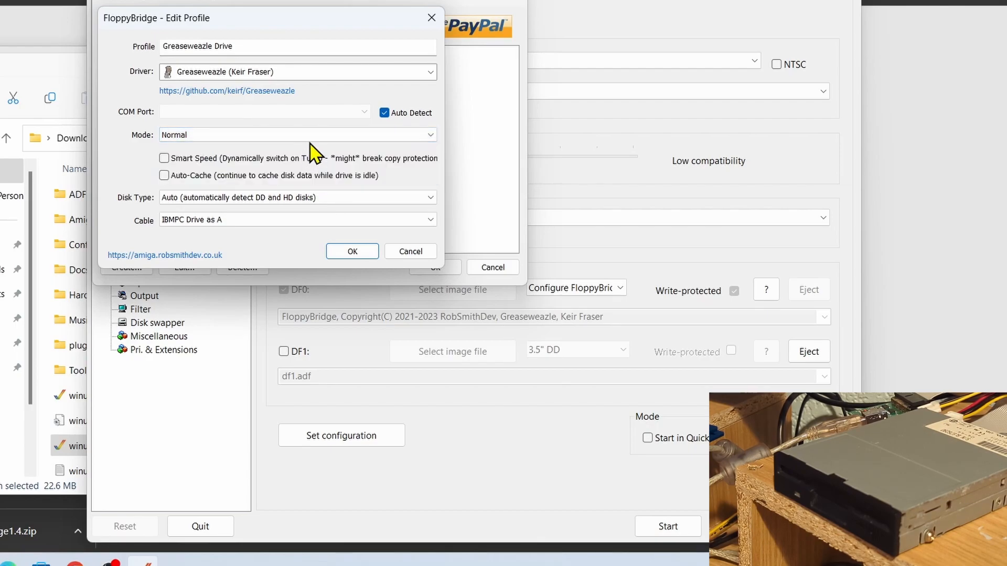
{"action": "left_click", "coordinate": [297, 197]}
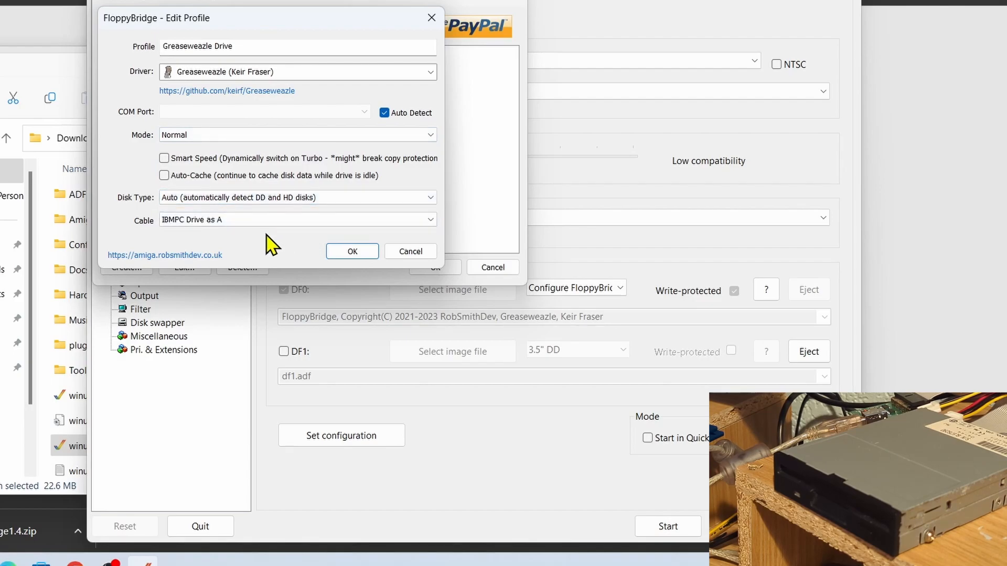
Set the profile's cable to 'IBMPC Drive as B' and save it for DF0
{"action": "left_click", "coordinate": [296, 219]}
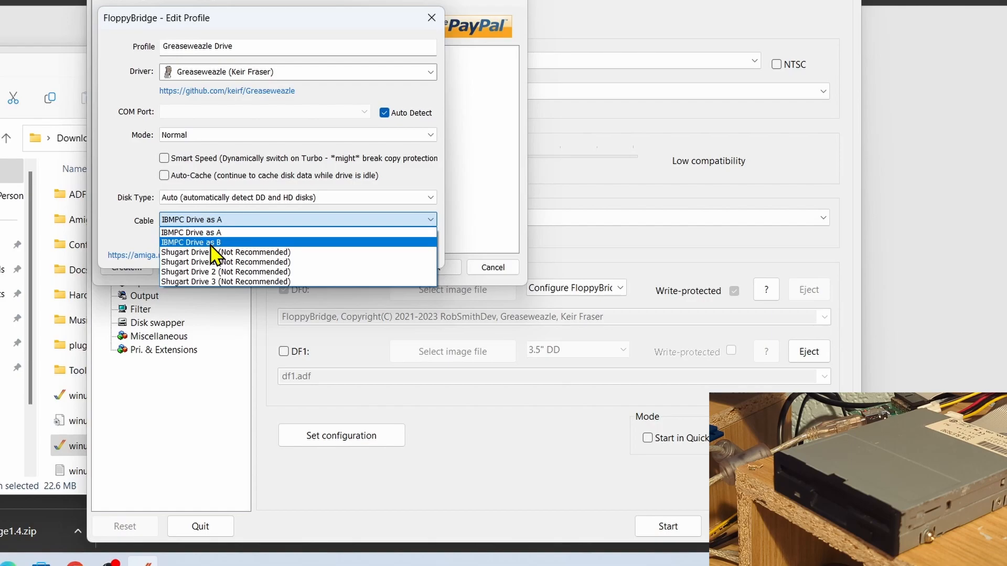
{"action": "left_click", "coordinate": [191, 242]}
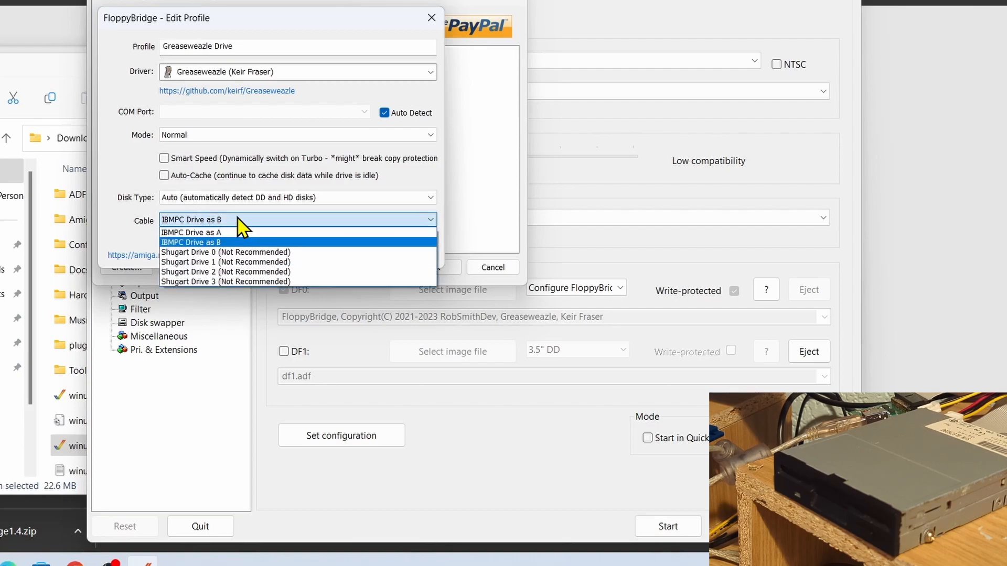
{"action": "left_click", "coordinate": [190, 243]}
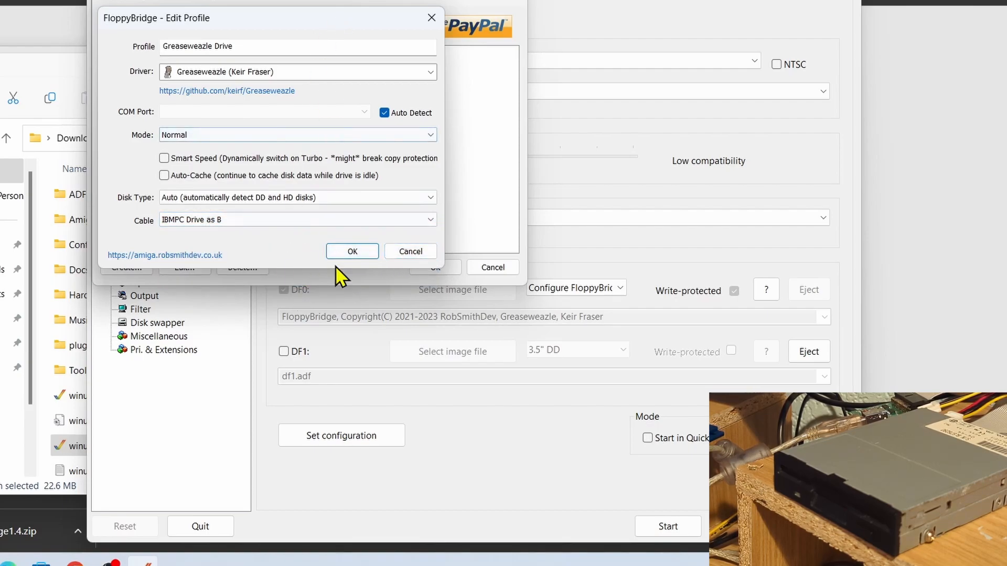
{"action": "left_click", "coordinate": [351, 252]}
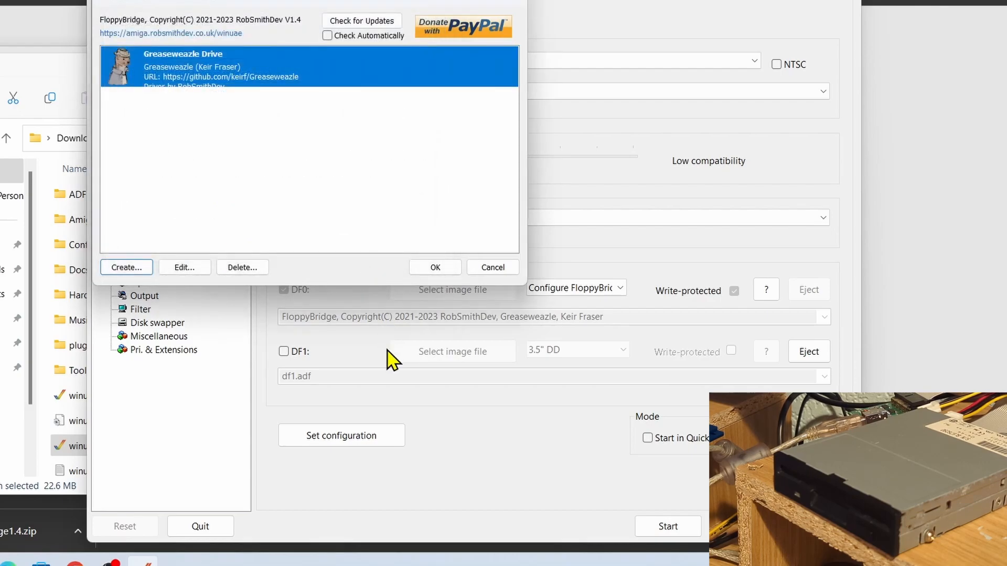
{"action": "left_click", "coordinate": [435, 267]}
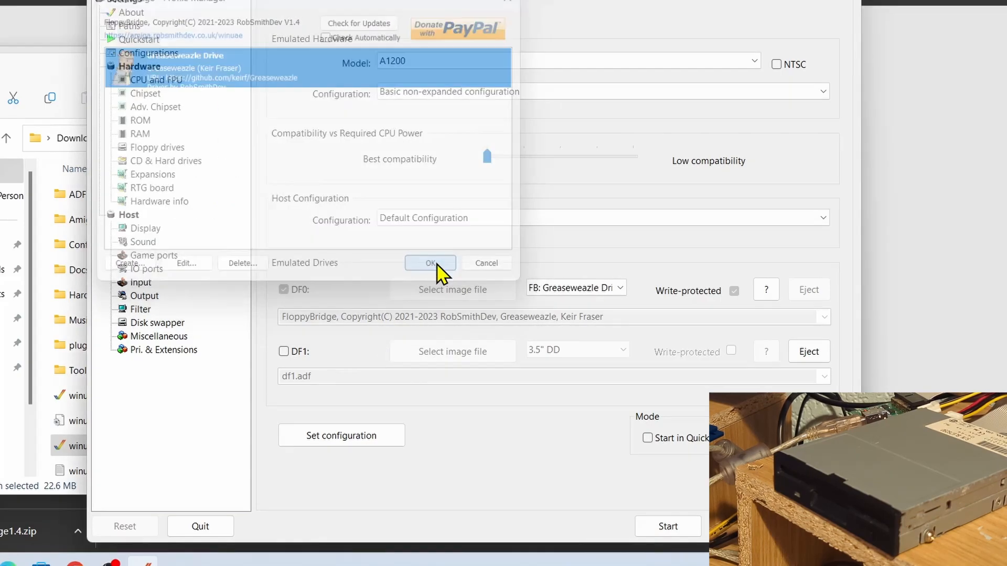
Start the A1200 with DF0 on FB: Greaseweazle Drive, then reopen settings
{"action": "left_click", "coordinate": [430, 263]}
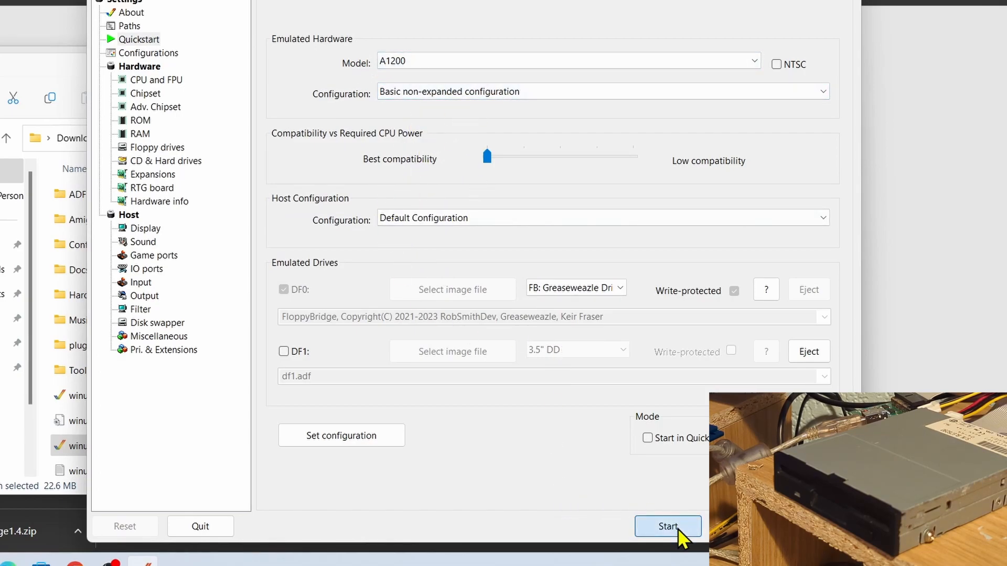
{"action": "left_click", "coordinate": [668, 526]}
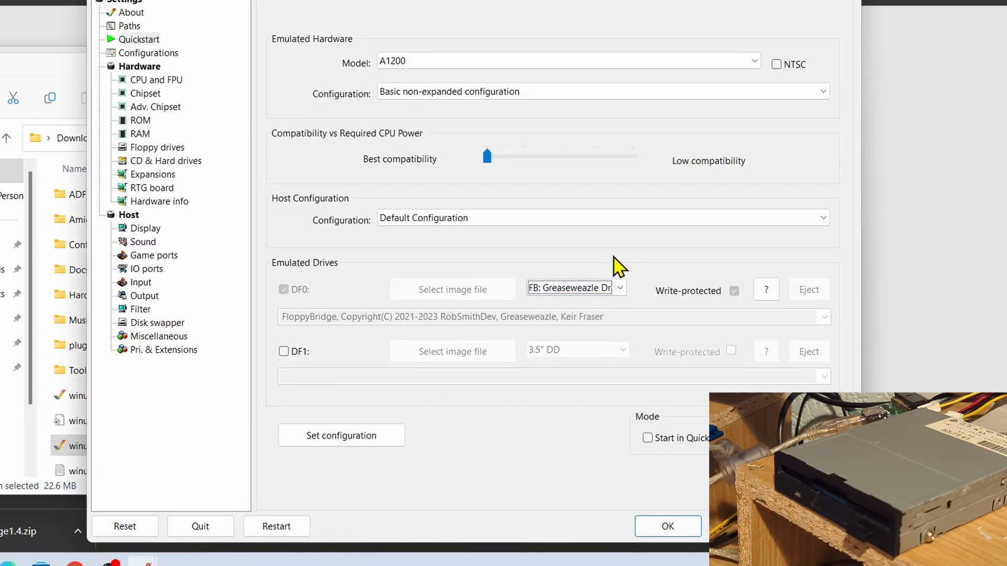
Restart the Amiga and save the Greaseweazle Drive profile with Mode set to Turbo
{"action": "left_click", "coordinate": [572, 287]}
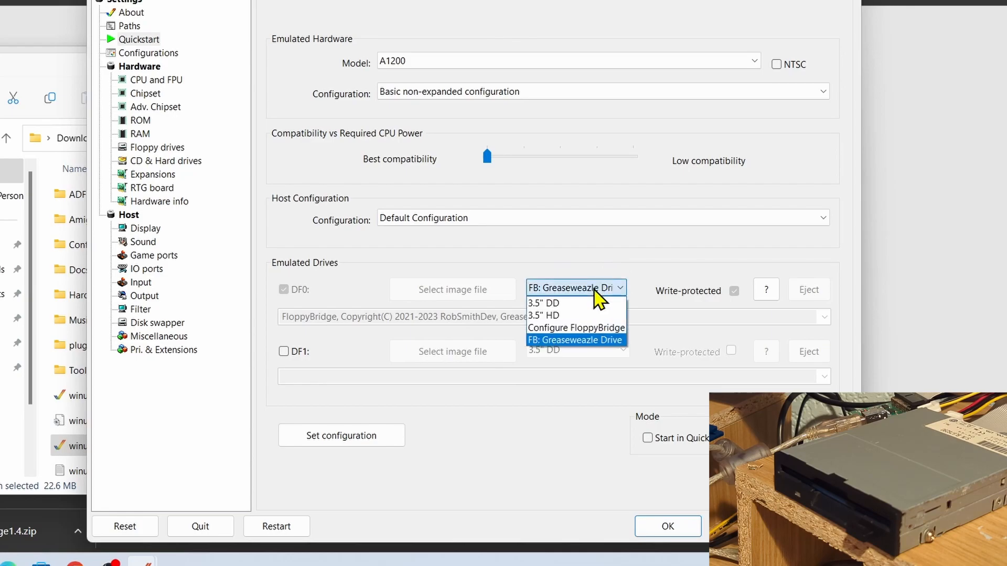
{"action": "left_click", "coordinate": [574, 339]}
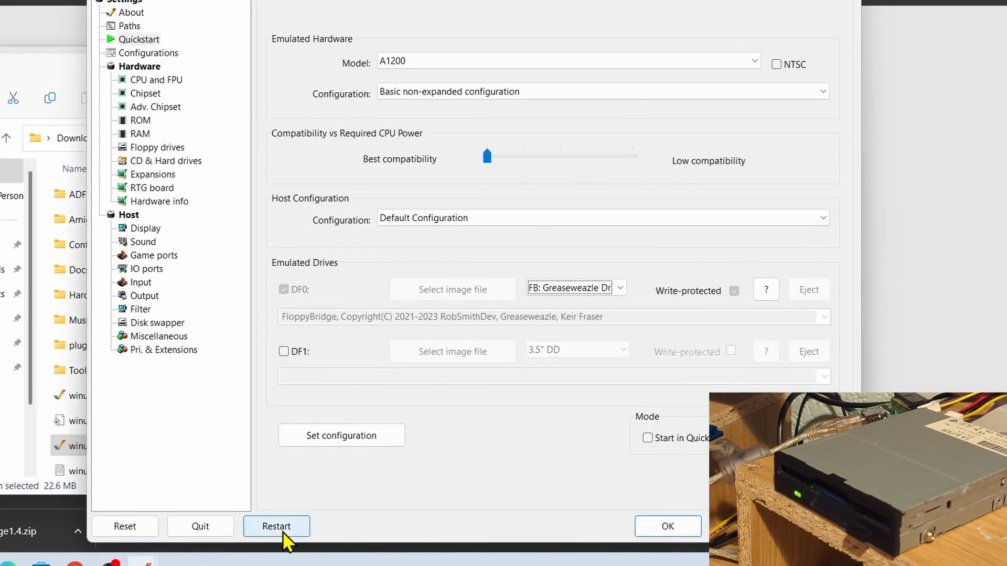
{"action": "left_click", "coordinate": [276, 526]}
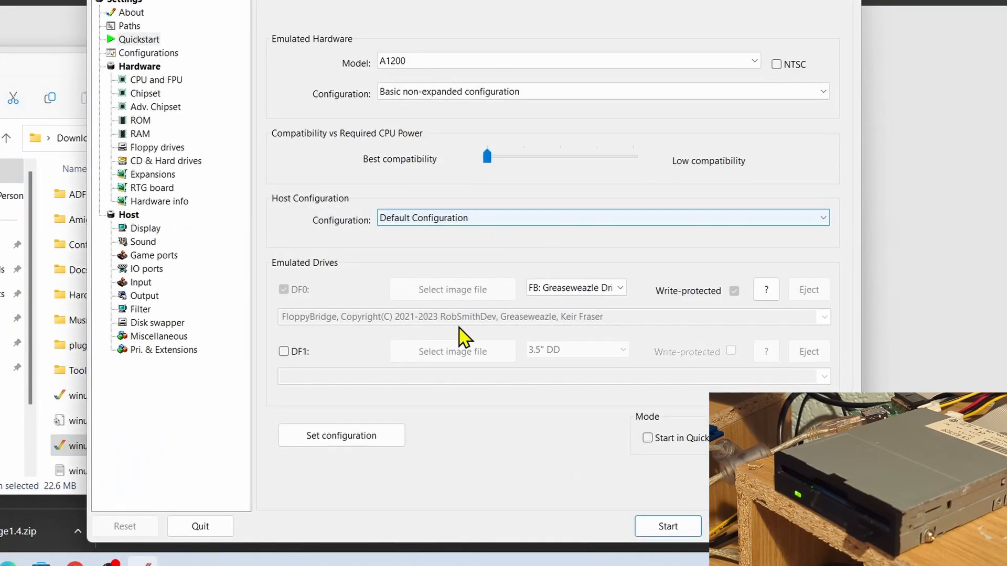
{"action": "left_click", "coordinate": [572, 287]}
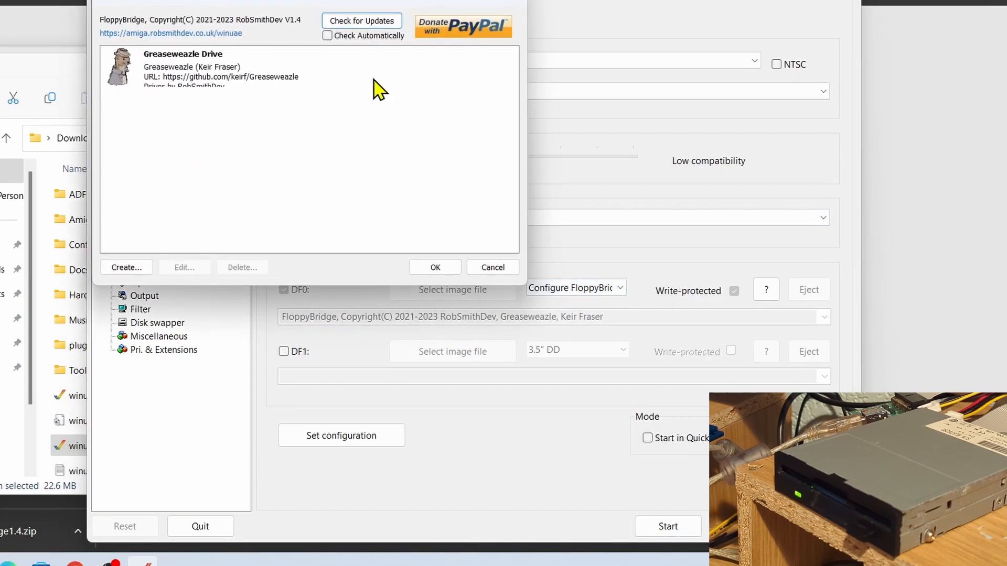
{"action": "mouse_move", "coordinate": [316, 84]}
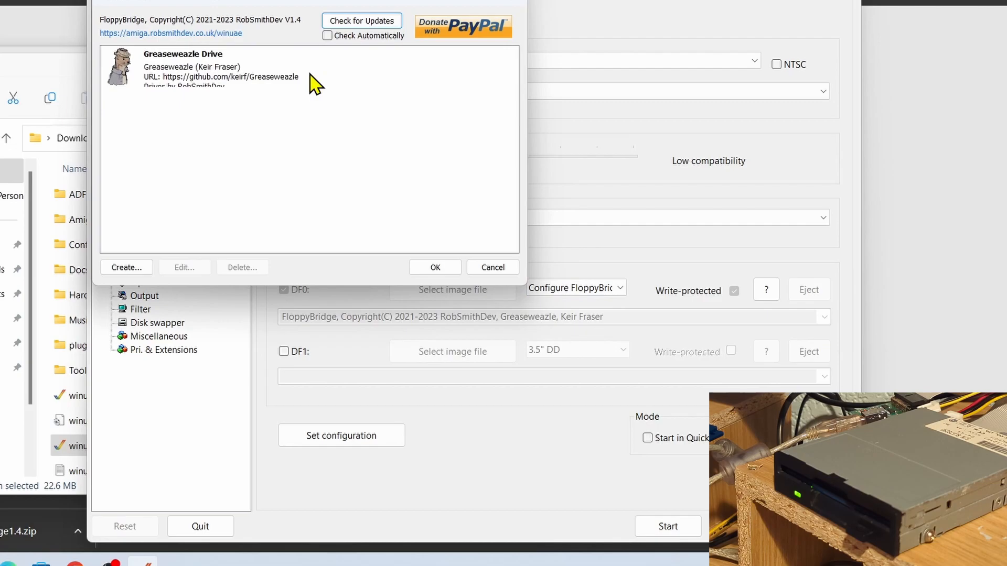
{"action": "left_click", "coordinate": [183, 267]}
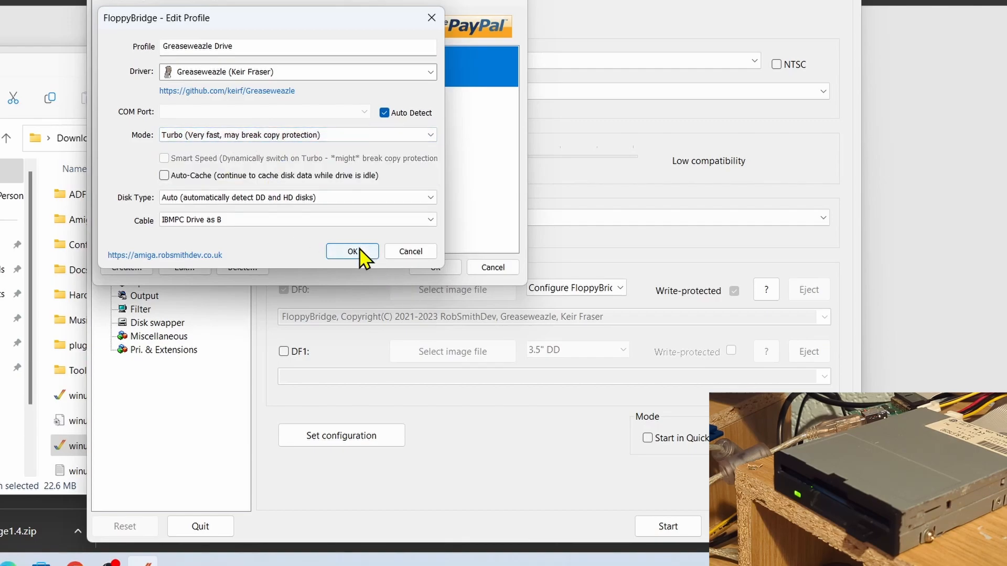
{"action": "left_click", "coordinate": [352, 251]}
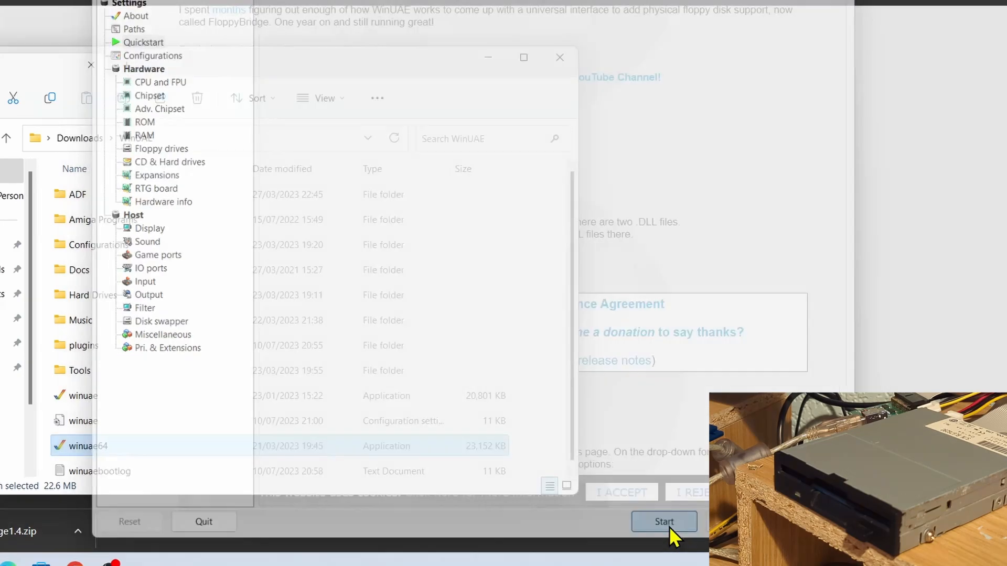
Start the A1200 again and return to the emulator as Cannon Fodder boots from floppy
{"action": "left_click", "coordinate": [664, 521]}
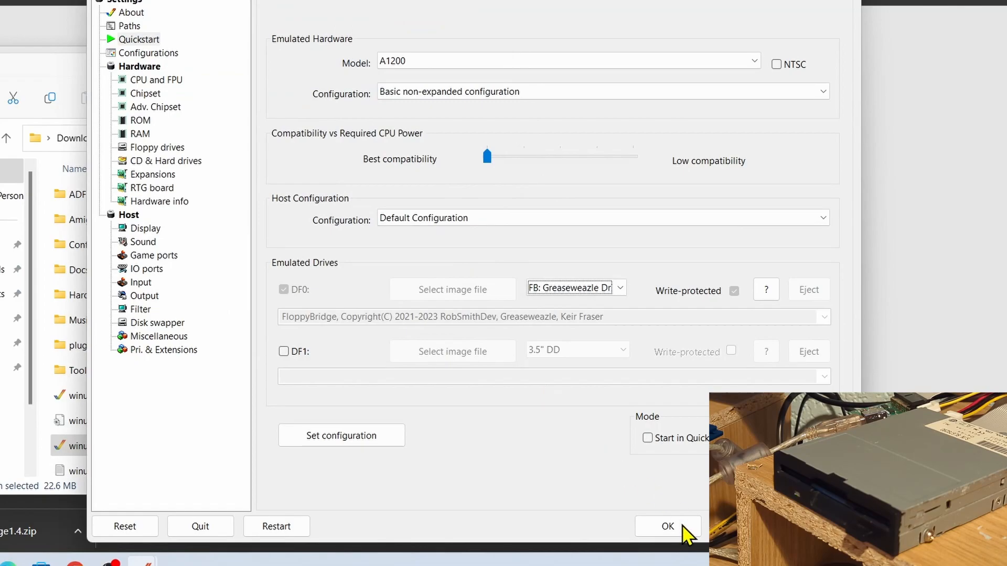
{"action": "left_click", "coordinate": [667, 526]}
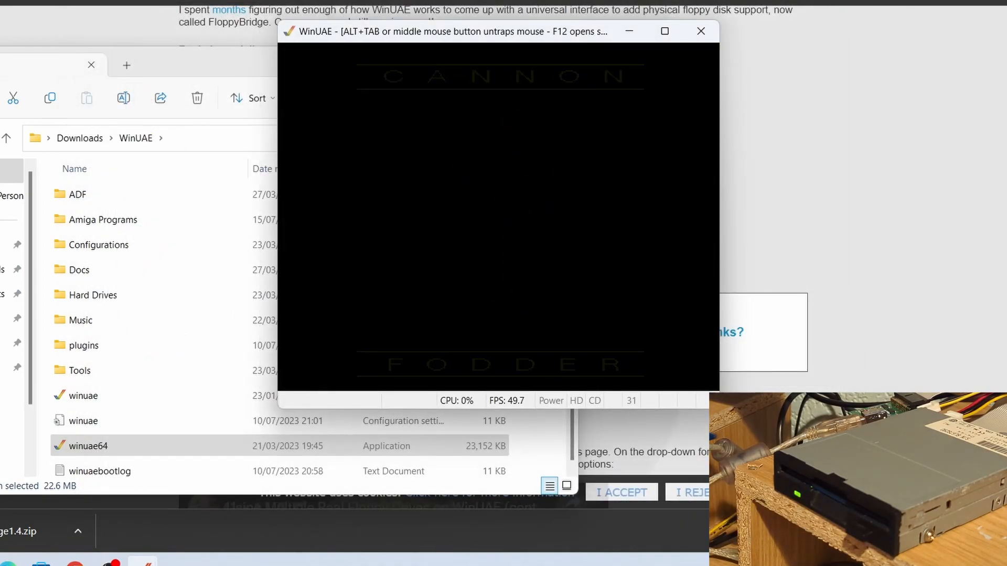